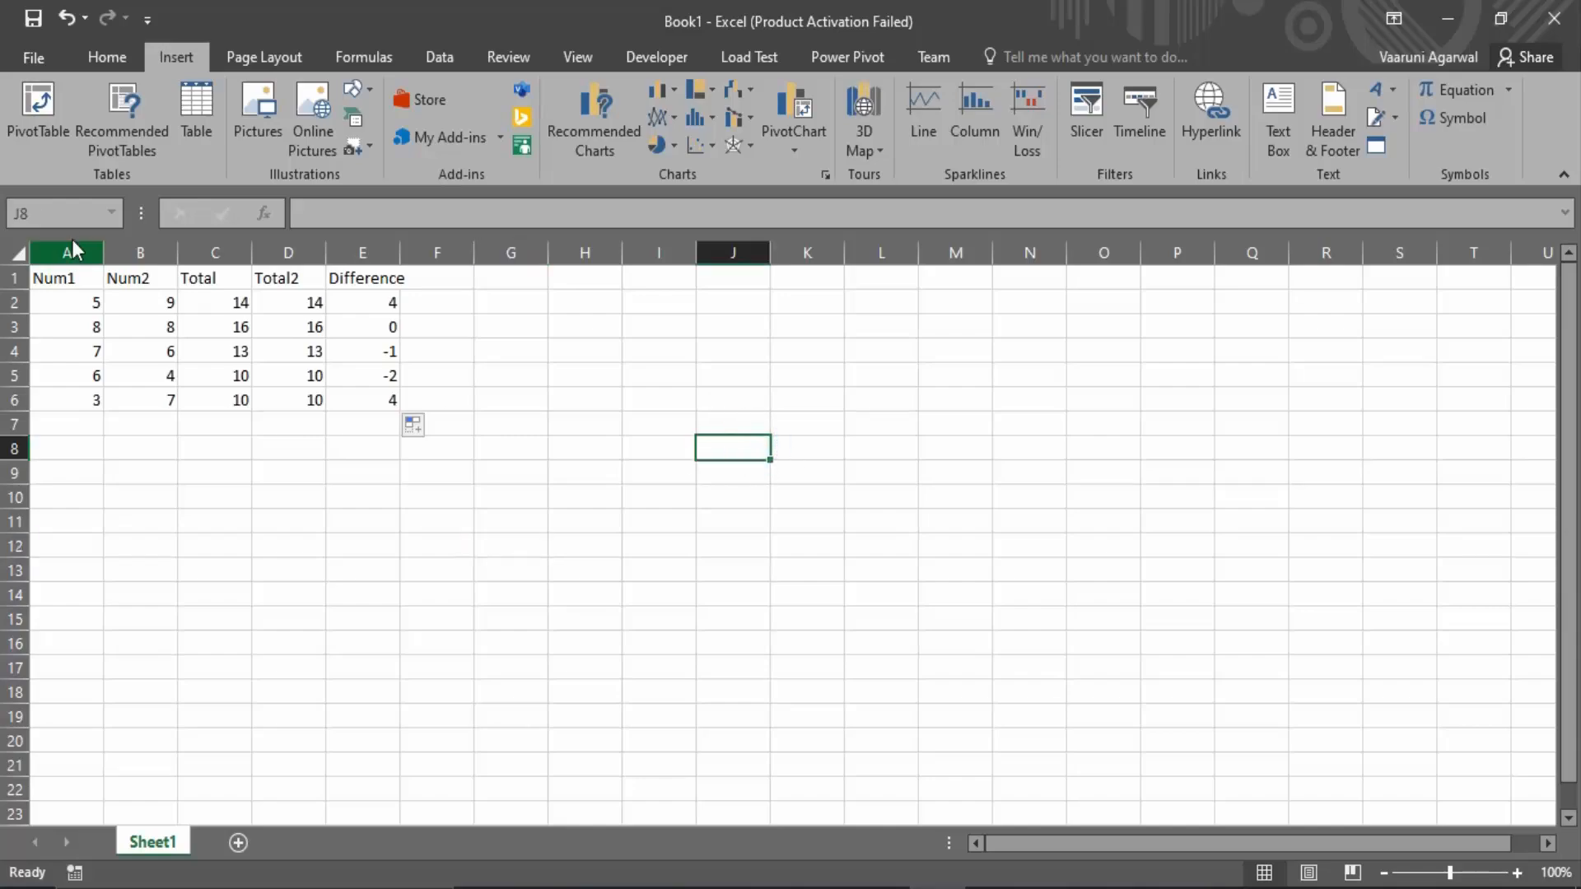
# - Show the Insert ribbon commands, including Object in the Text group
pyautogui.click(105, 56)
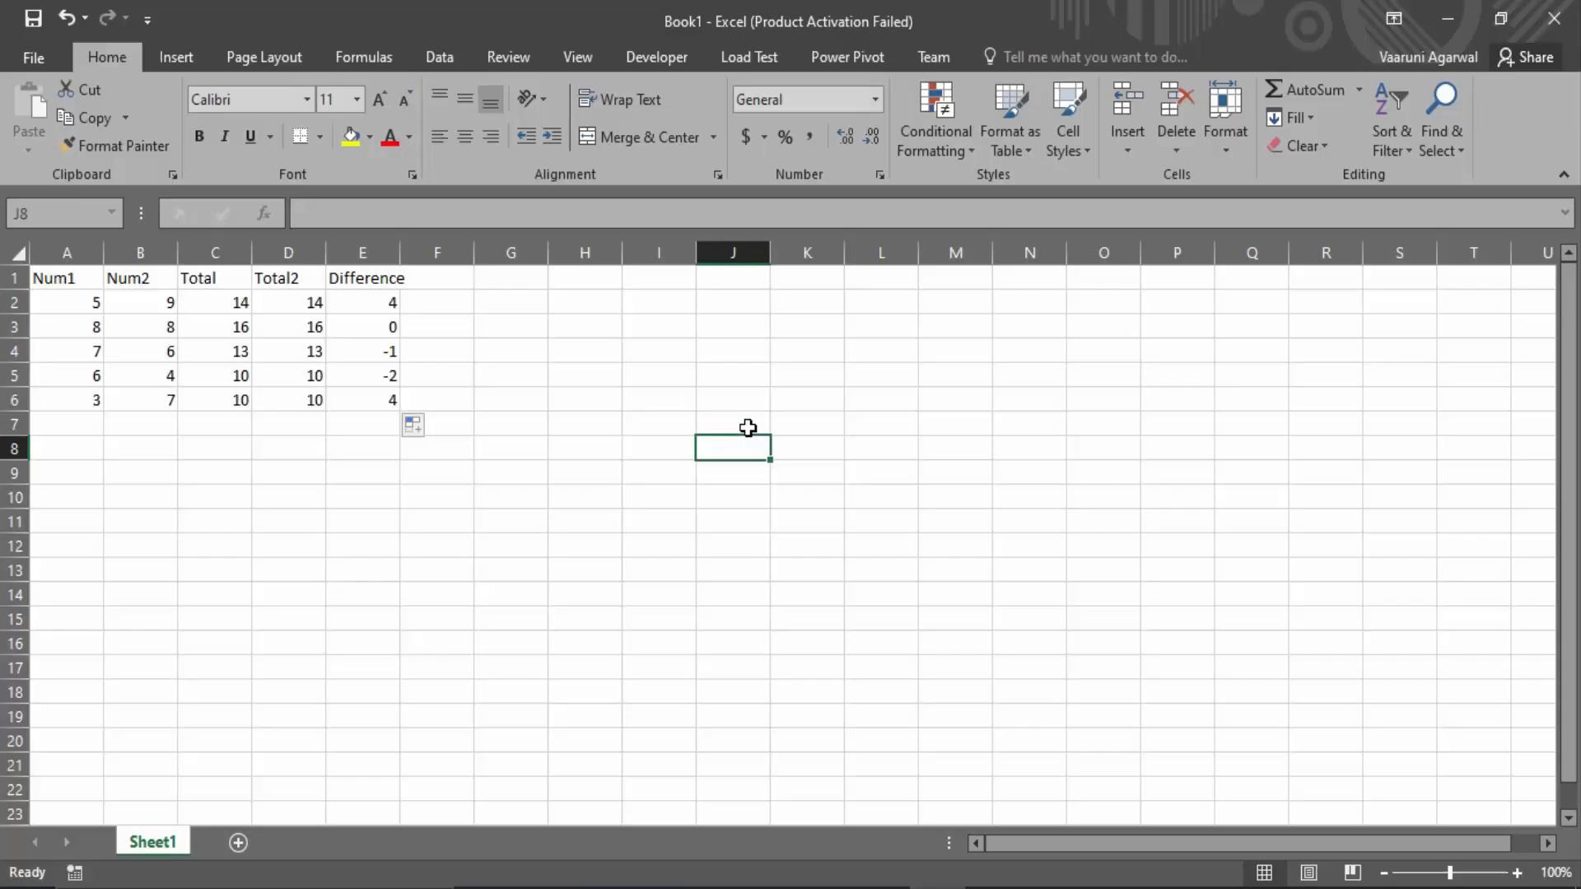
pyautogui.moveTo(607, 446)
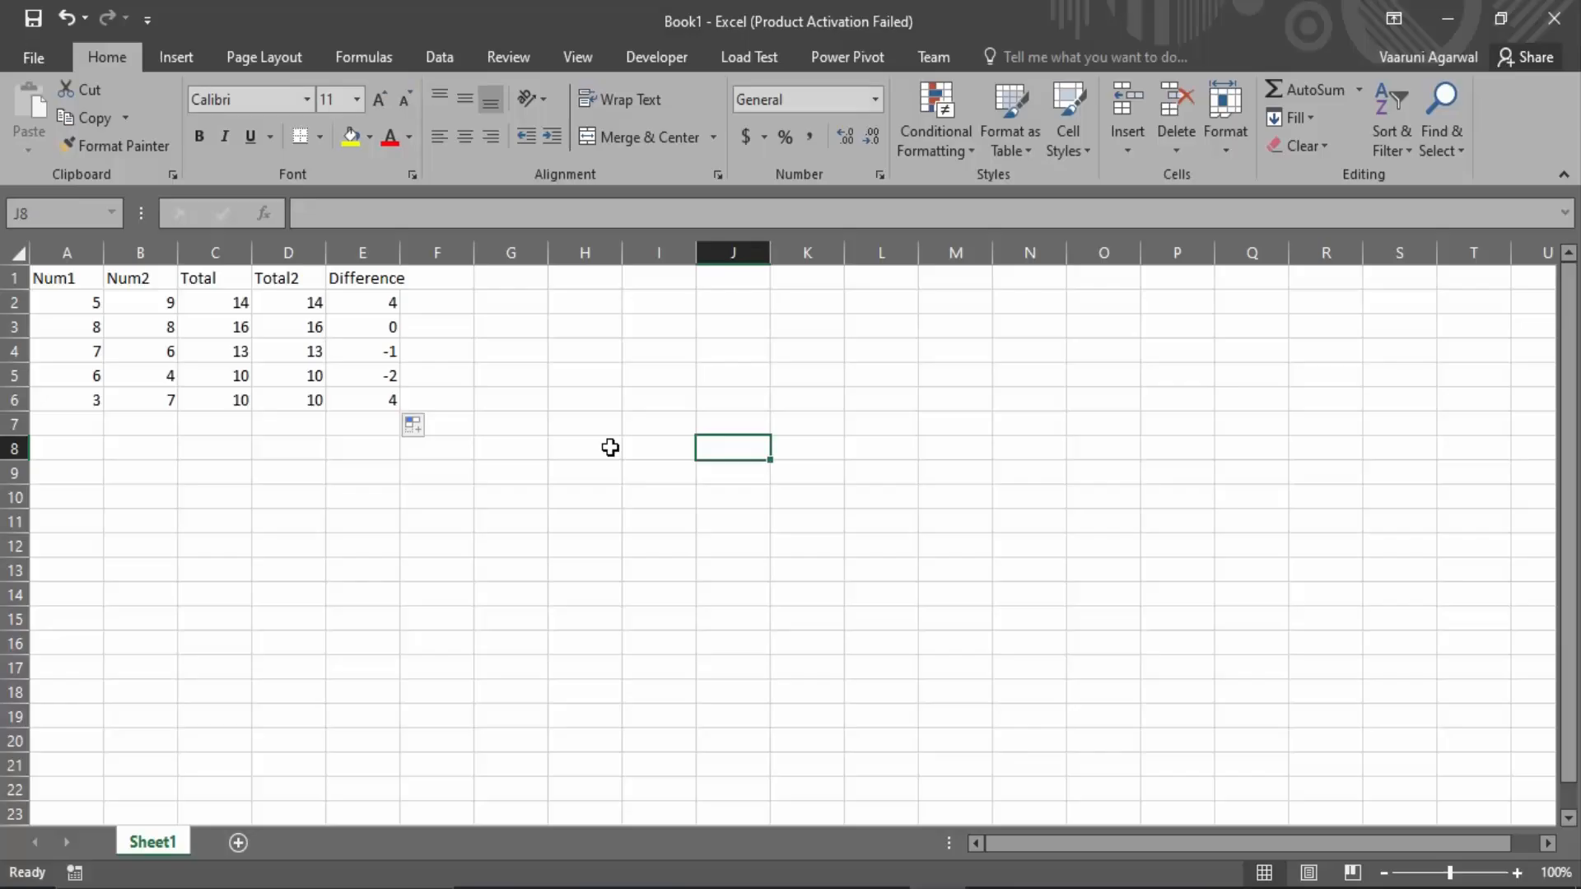
pyautogui.moveTo(144, 302)
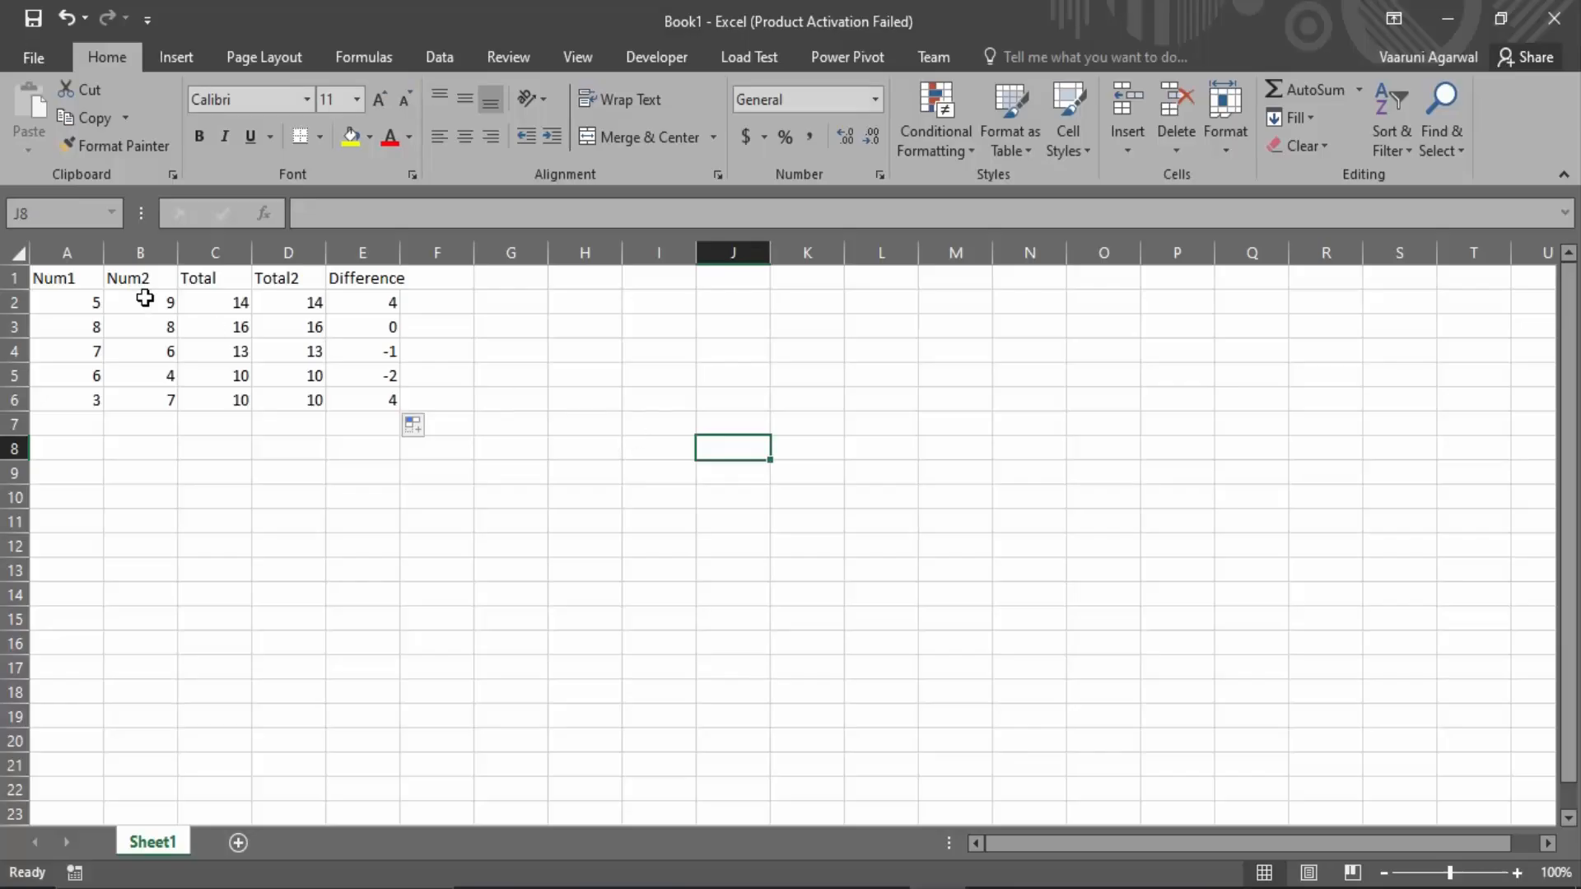
pyautogui.moveTo(518, 57)
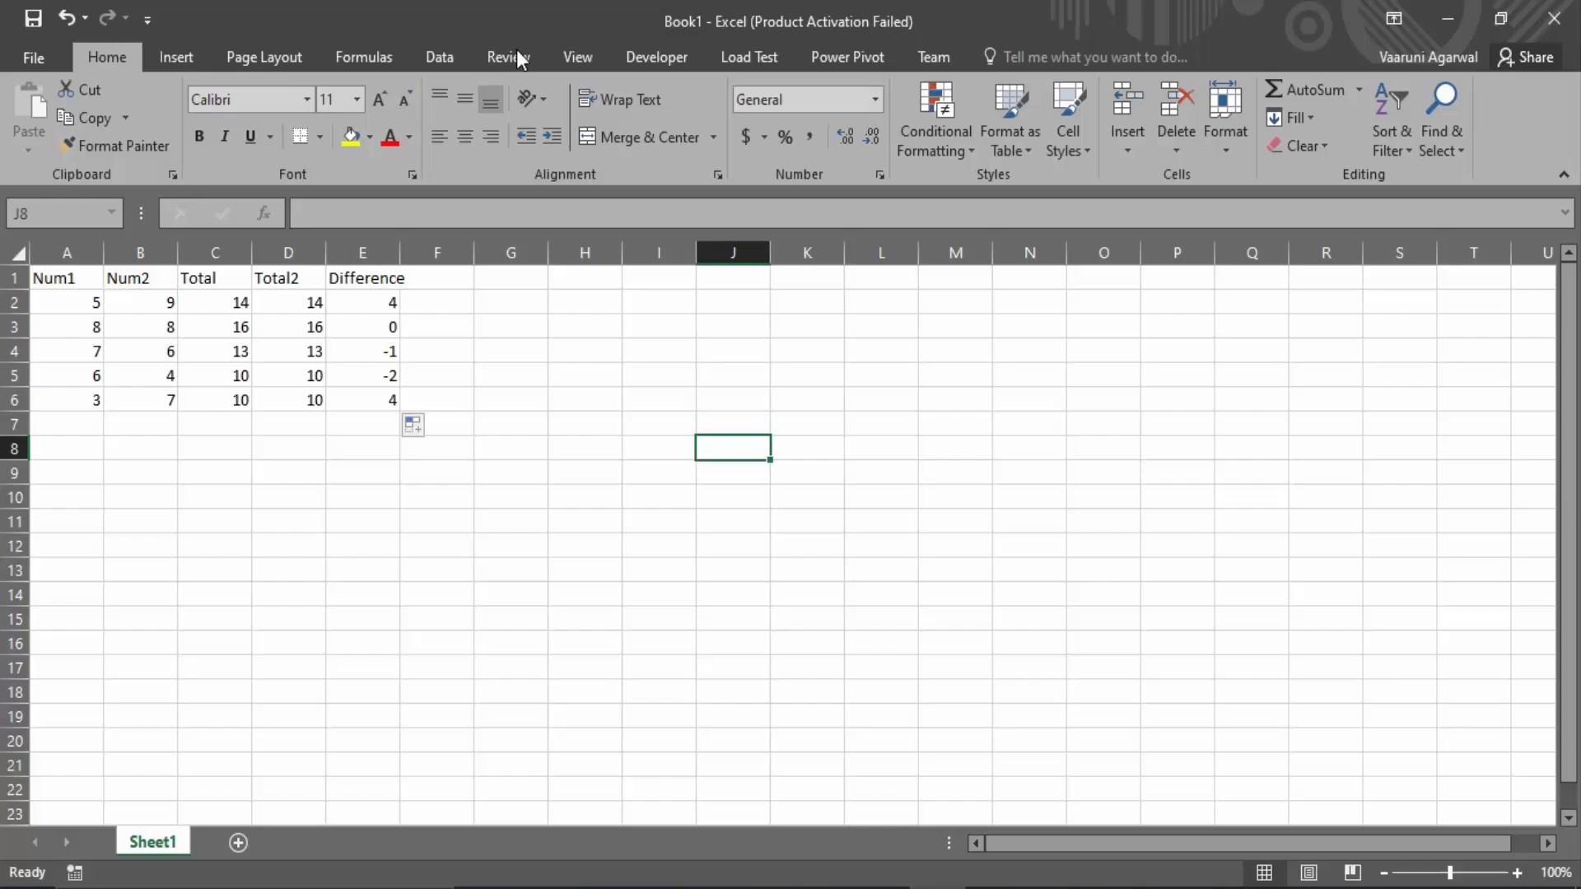
pyautogui.click(177, 56)
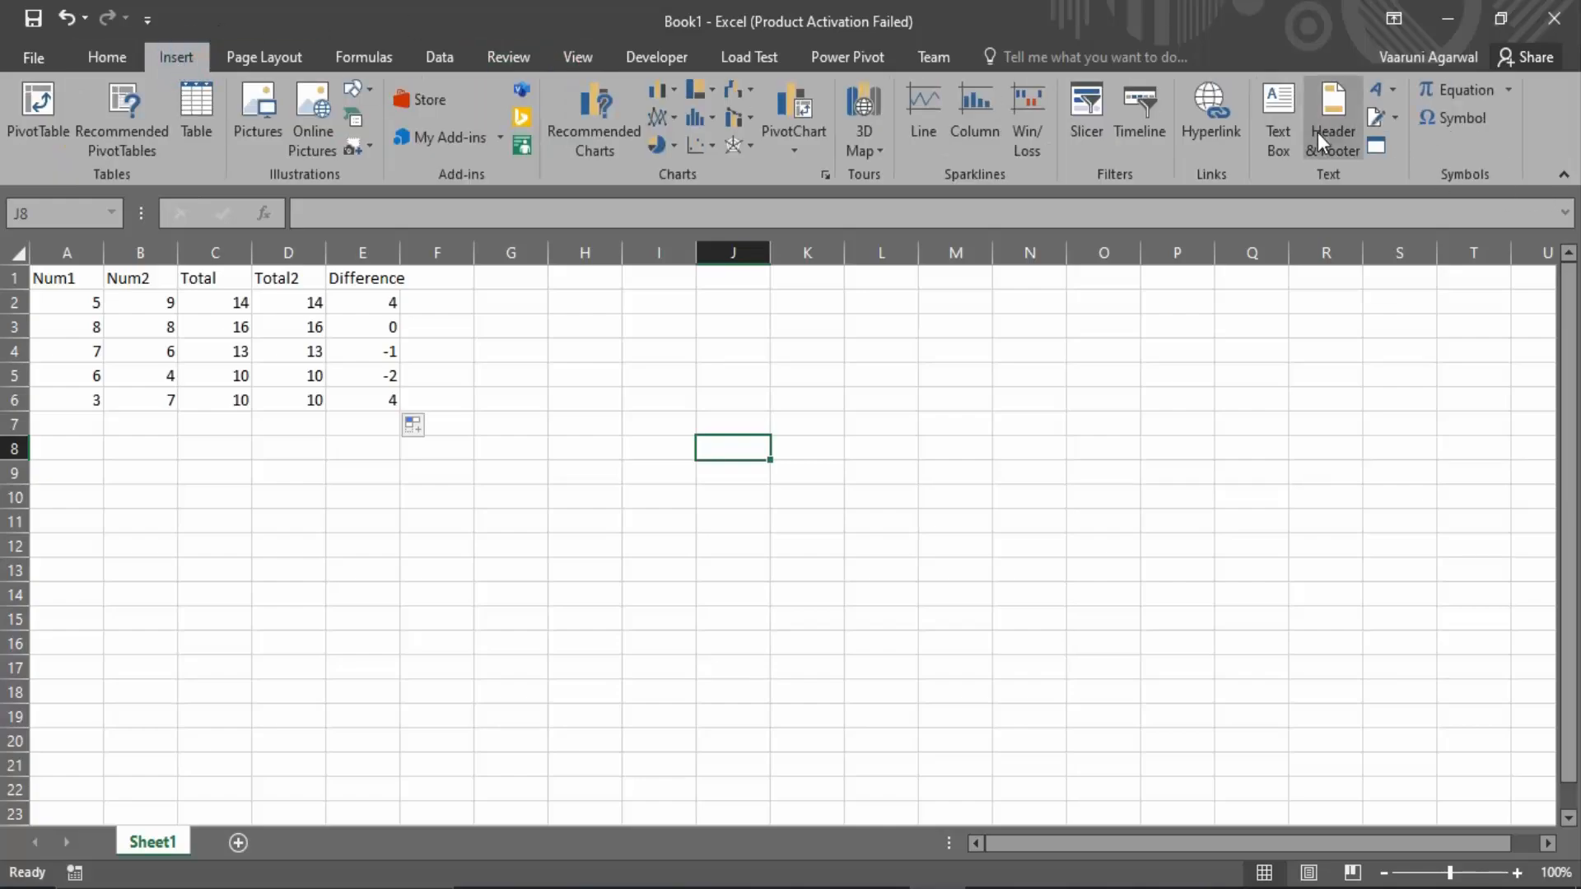
pyautogui.moveTo(1333, 170)
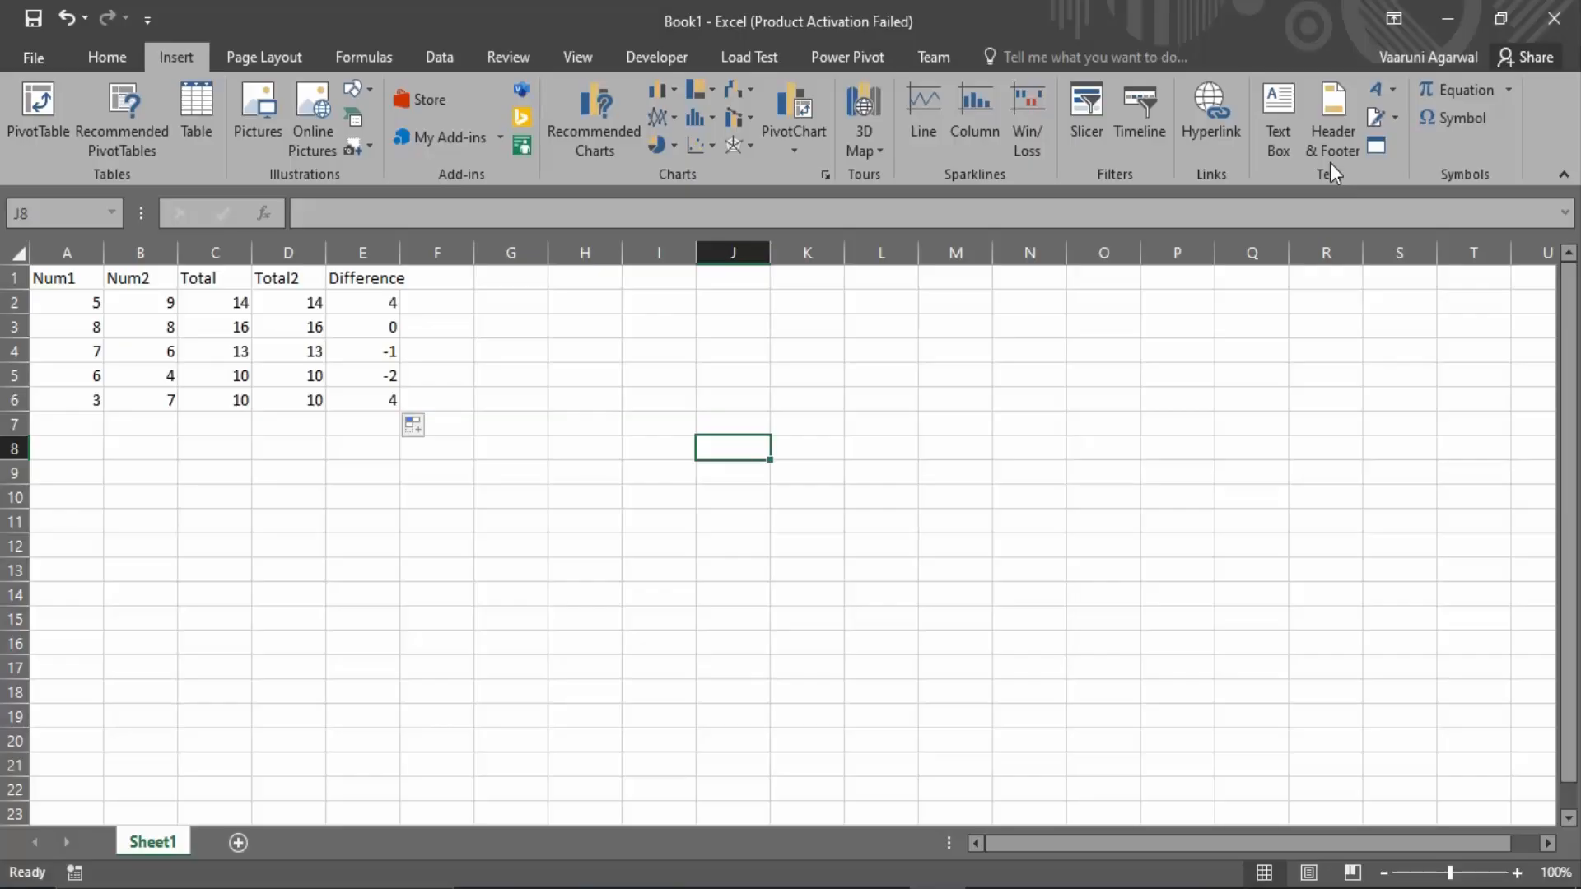
pyautogui.moveTo(1377, 147)
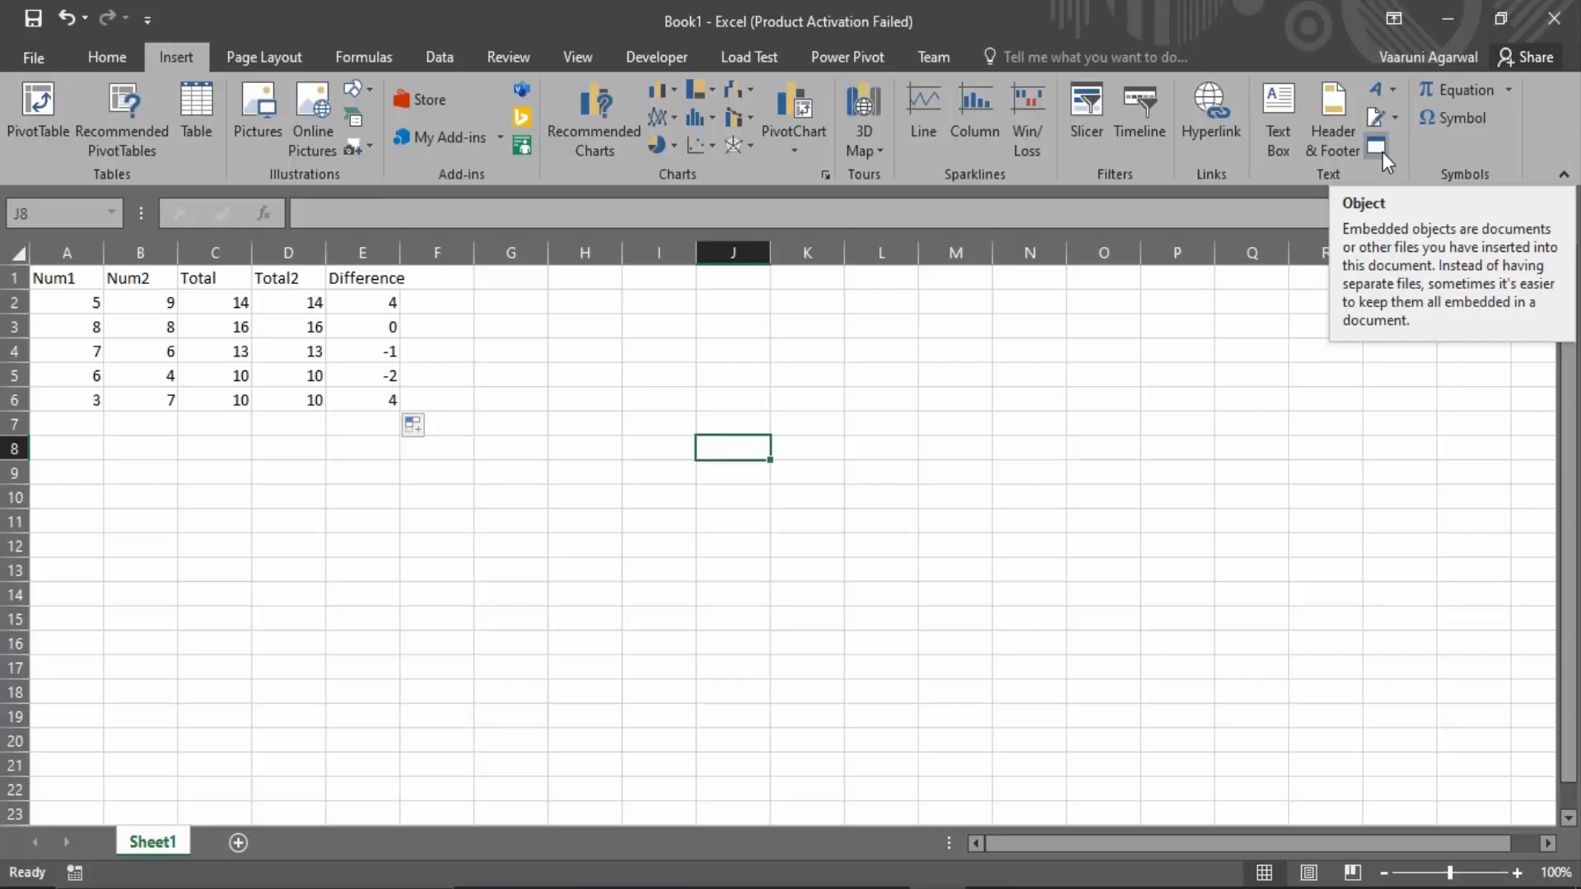
# - Start a new embedded object with Microsoft Word Document as its type
pyautogui.click(1373, 146)
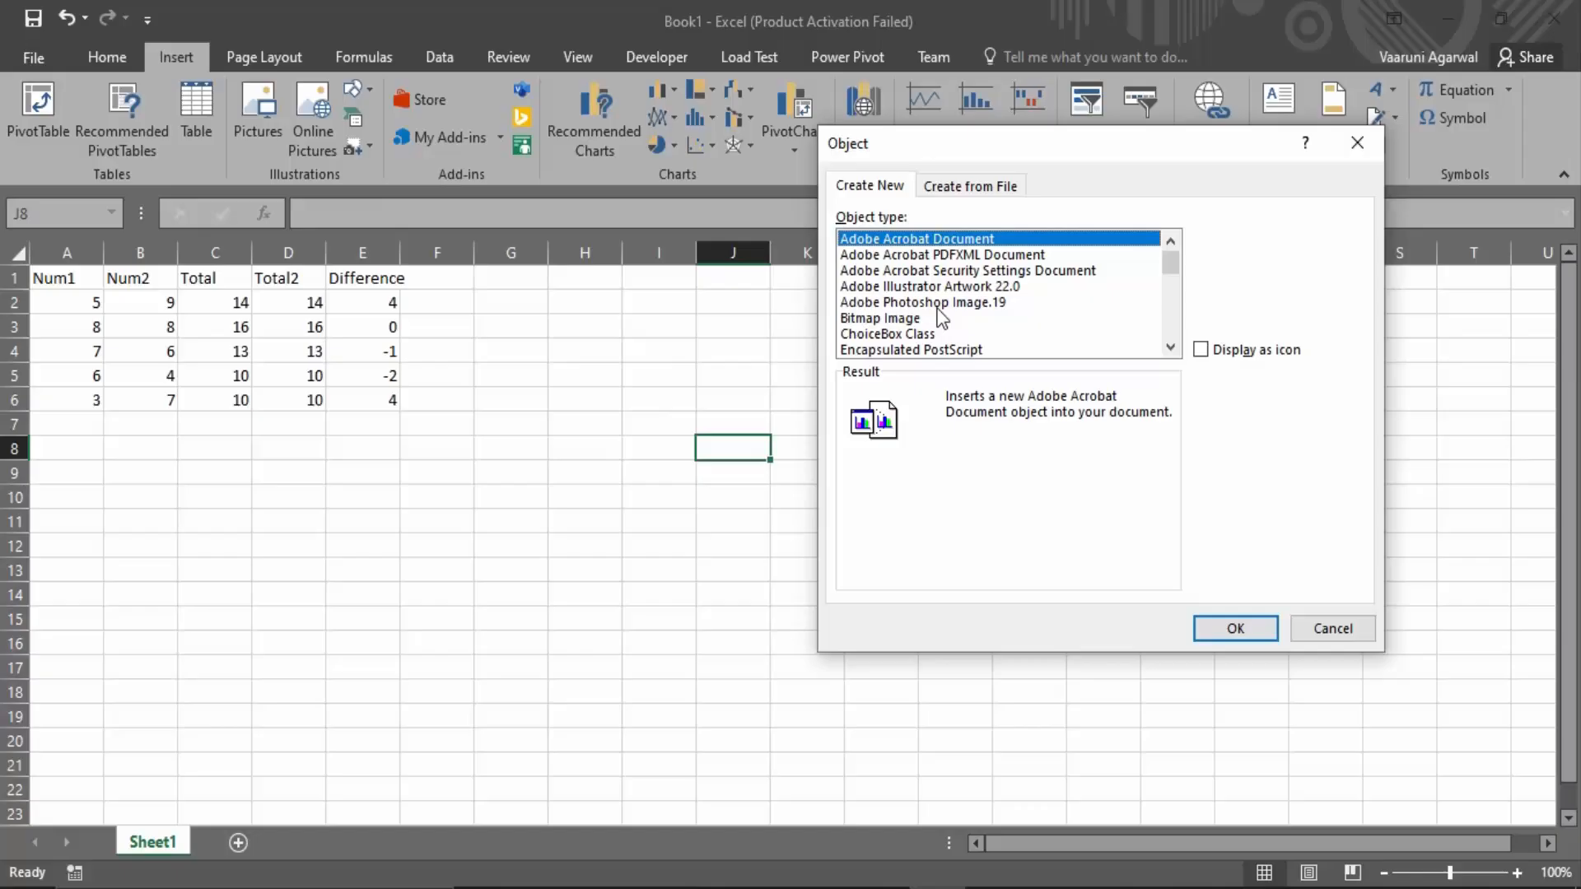
pyautogui.moveTo(1004, 333)
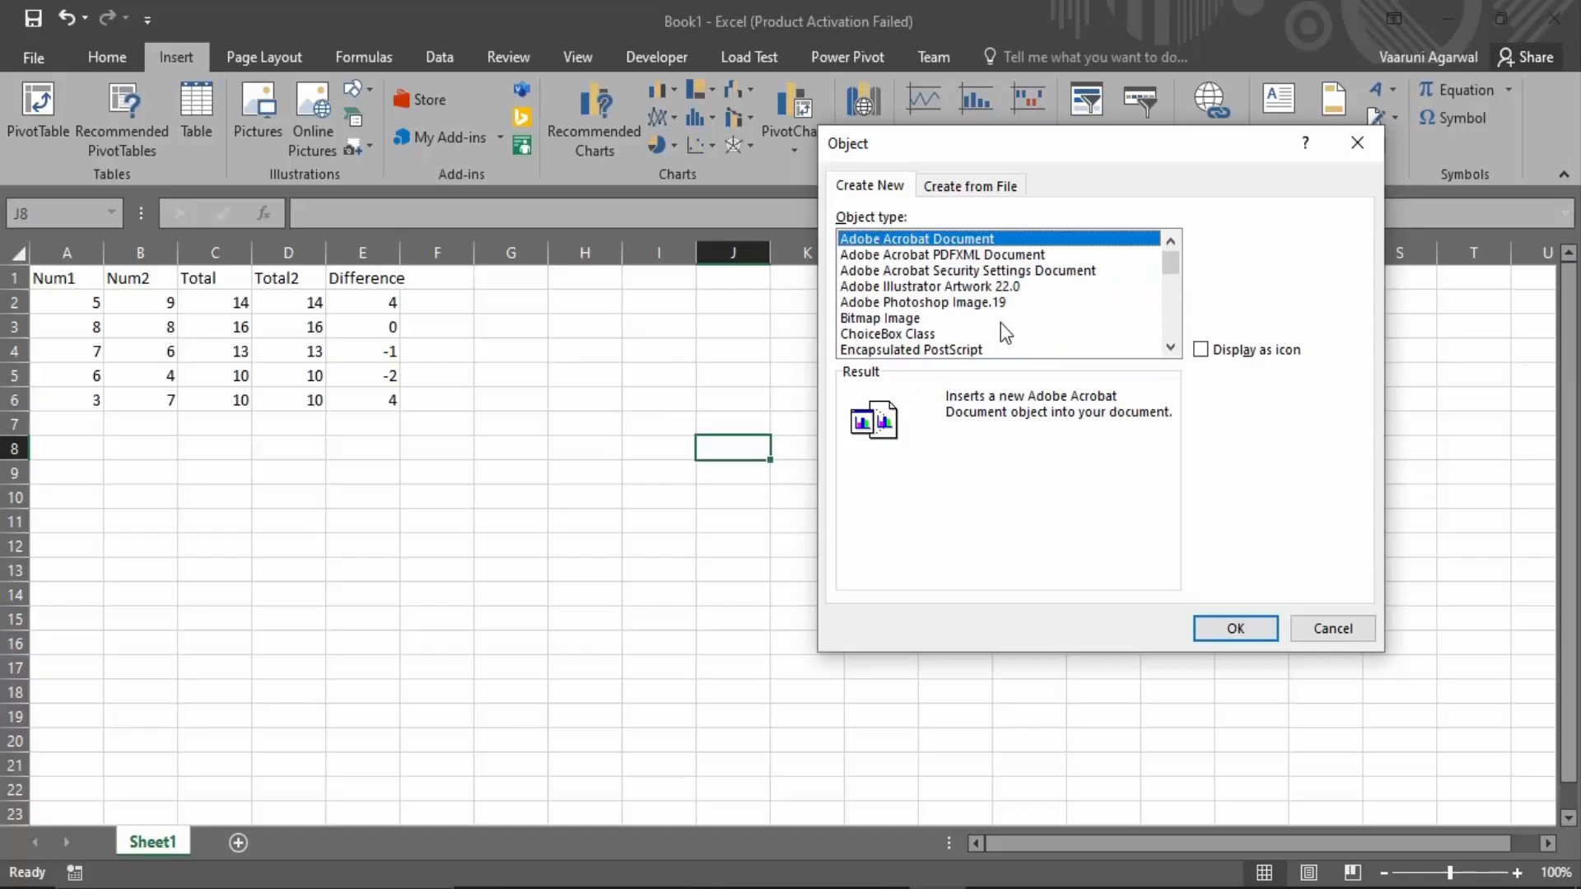
pyautogui.moveTo(1023, 329)
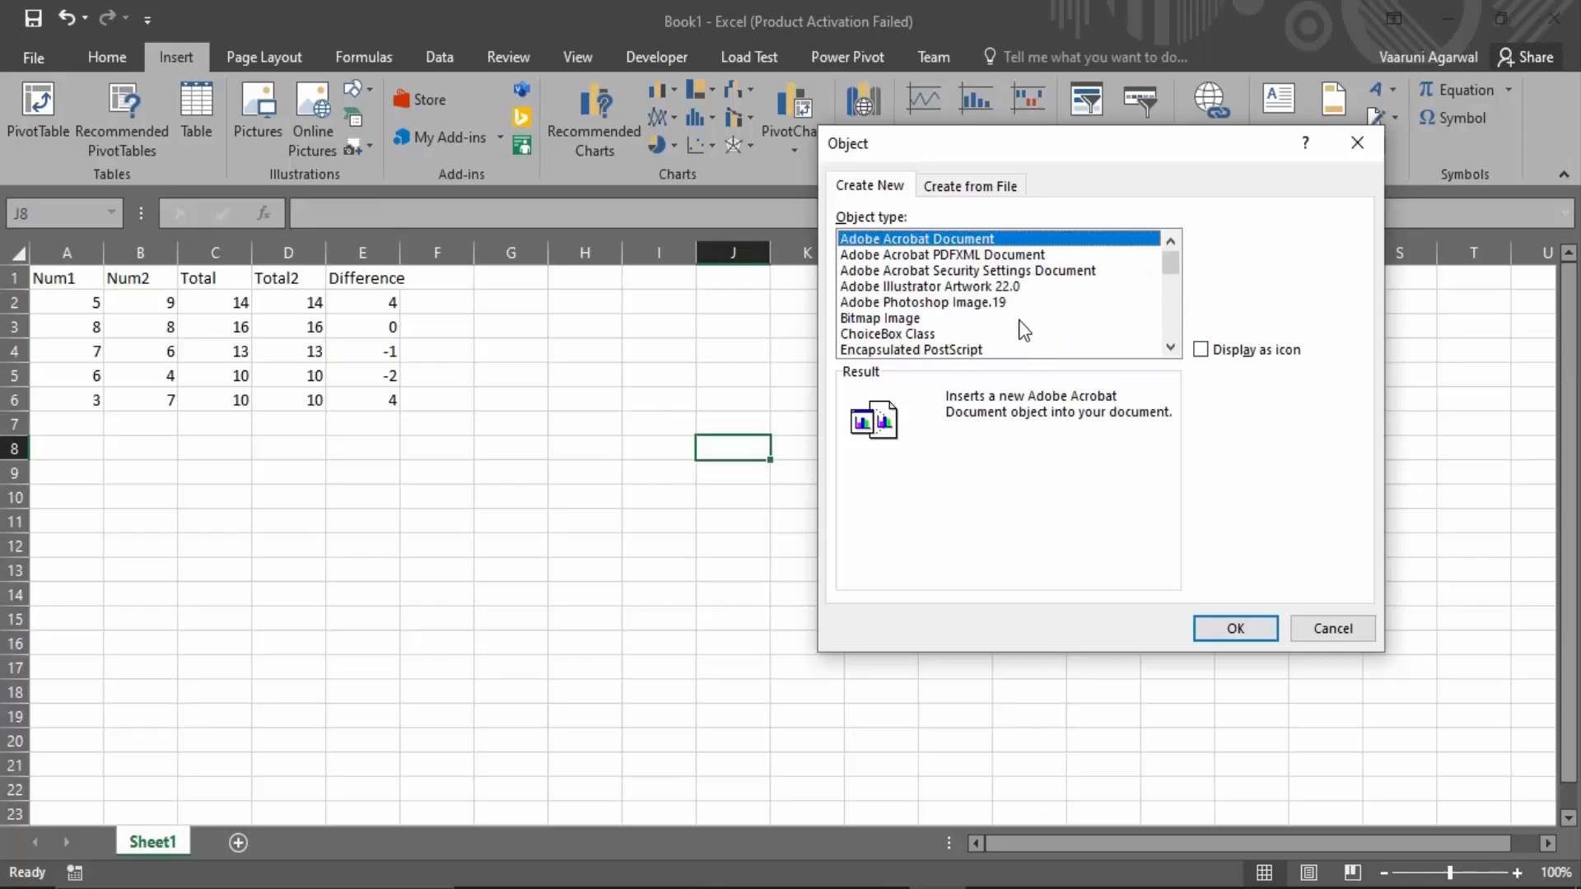
pyautogui.scroll(-3)
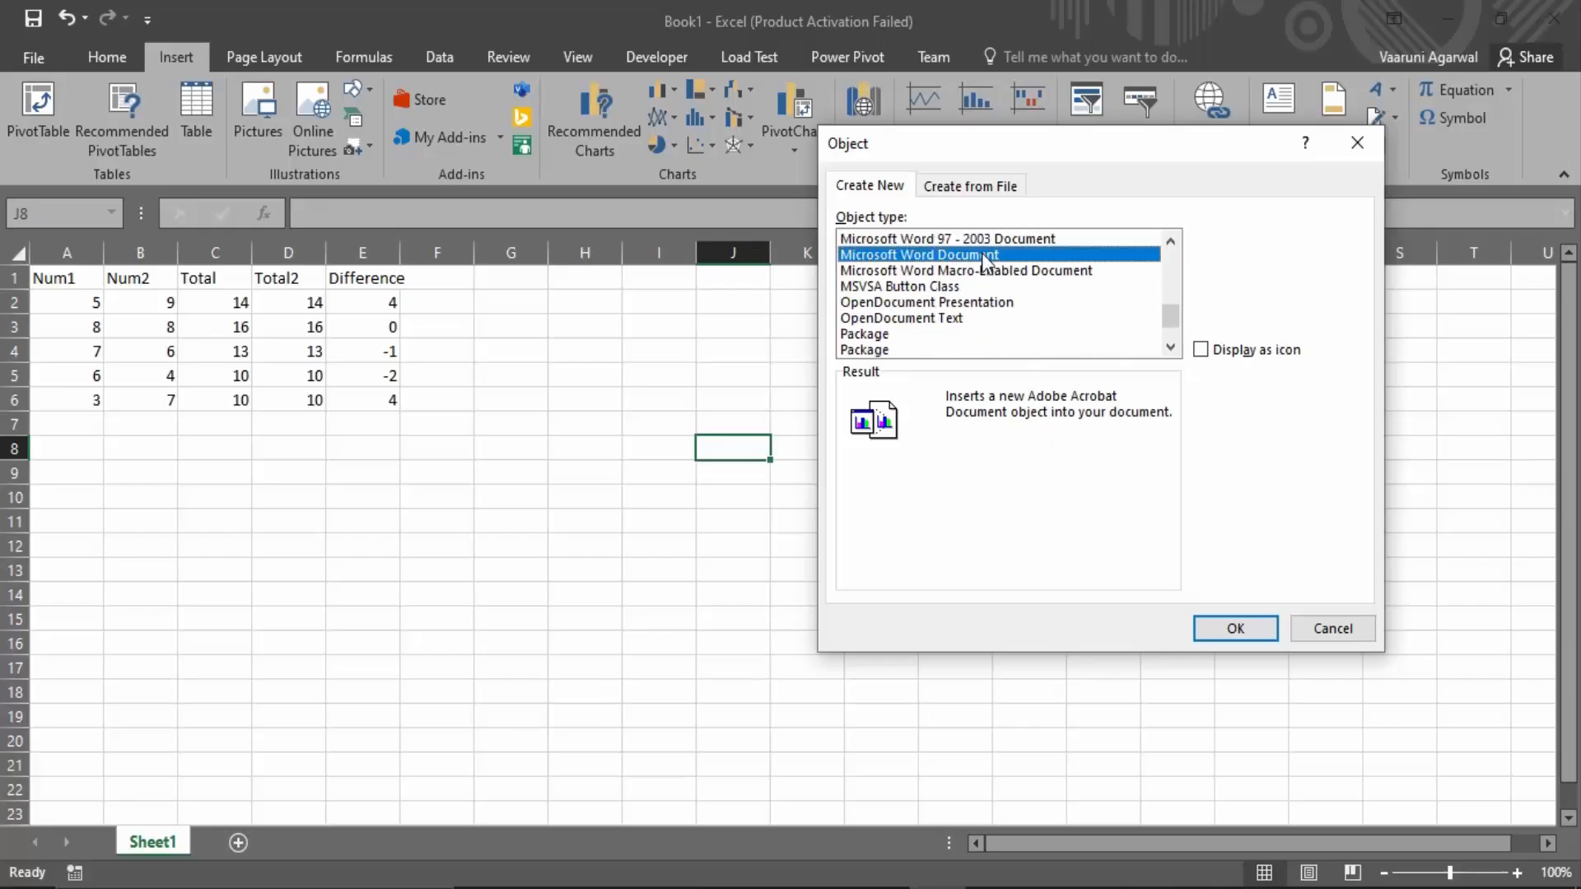
pyautogui.click(917, 254)
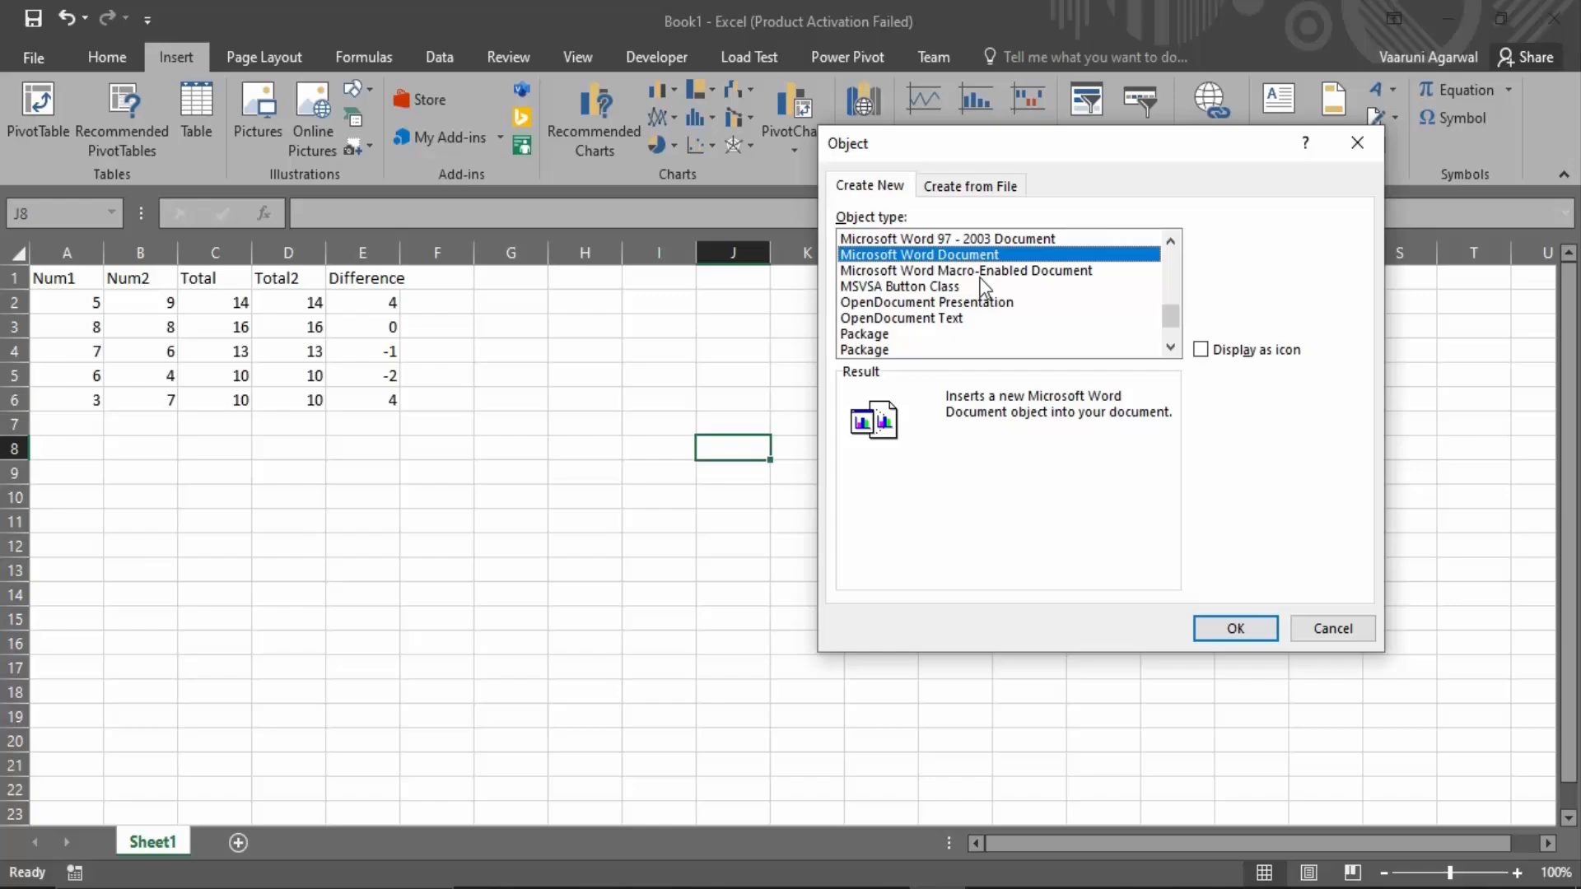
pyautogui.moveTo(994, 277)
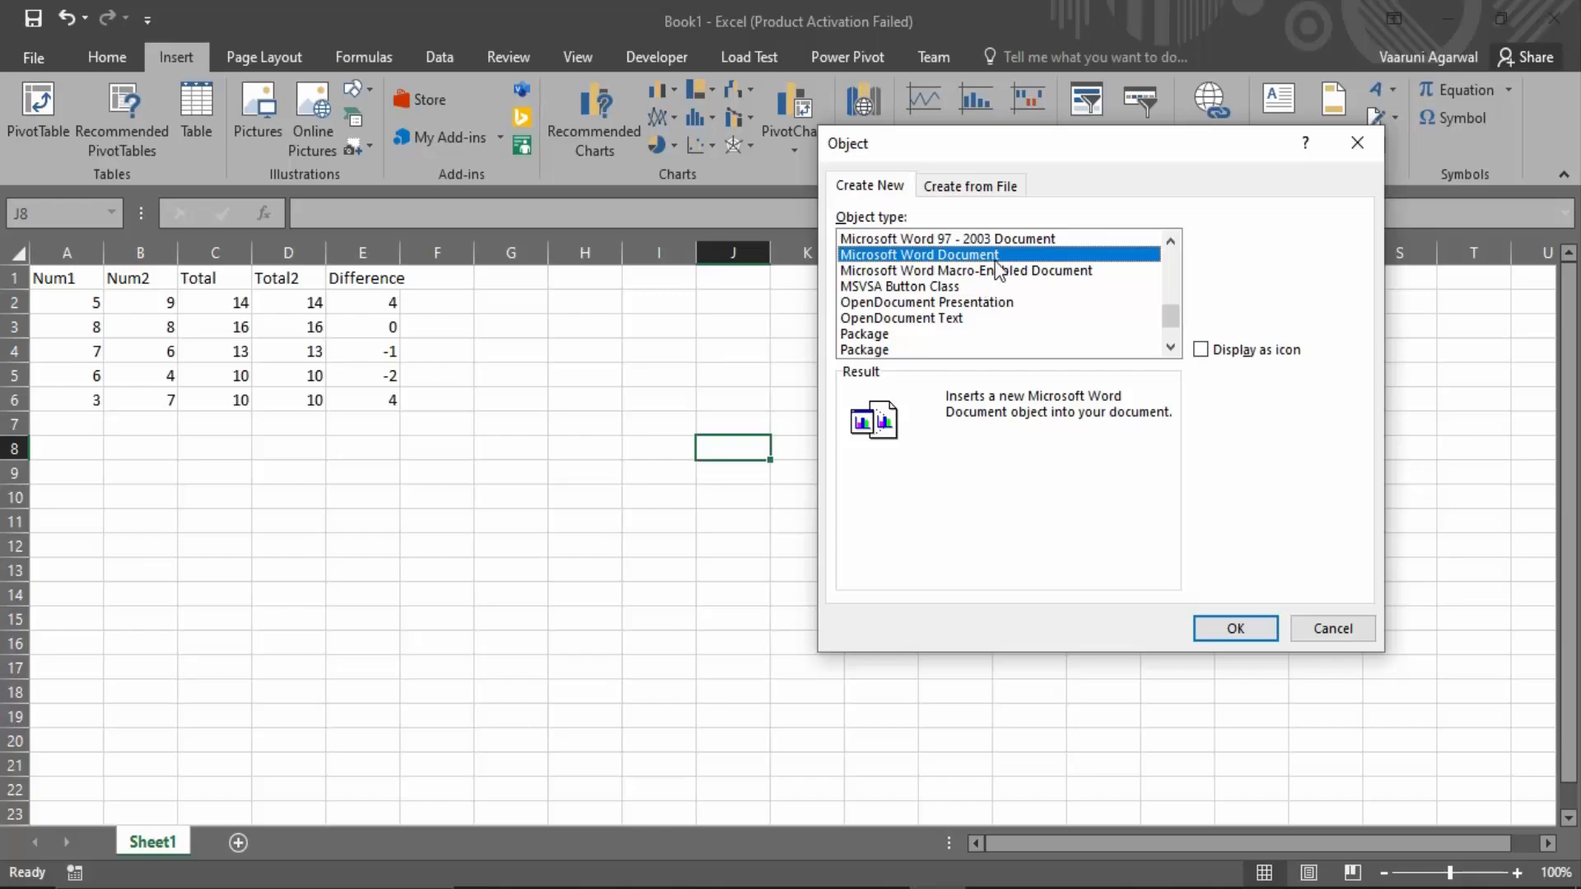
pyautogui.moveTo(1012, 254)
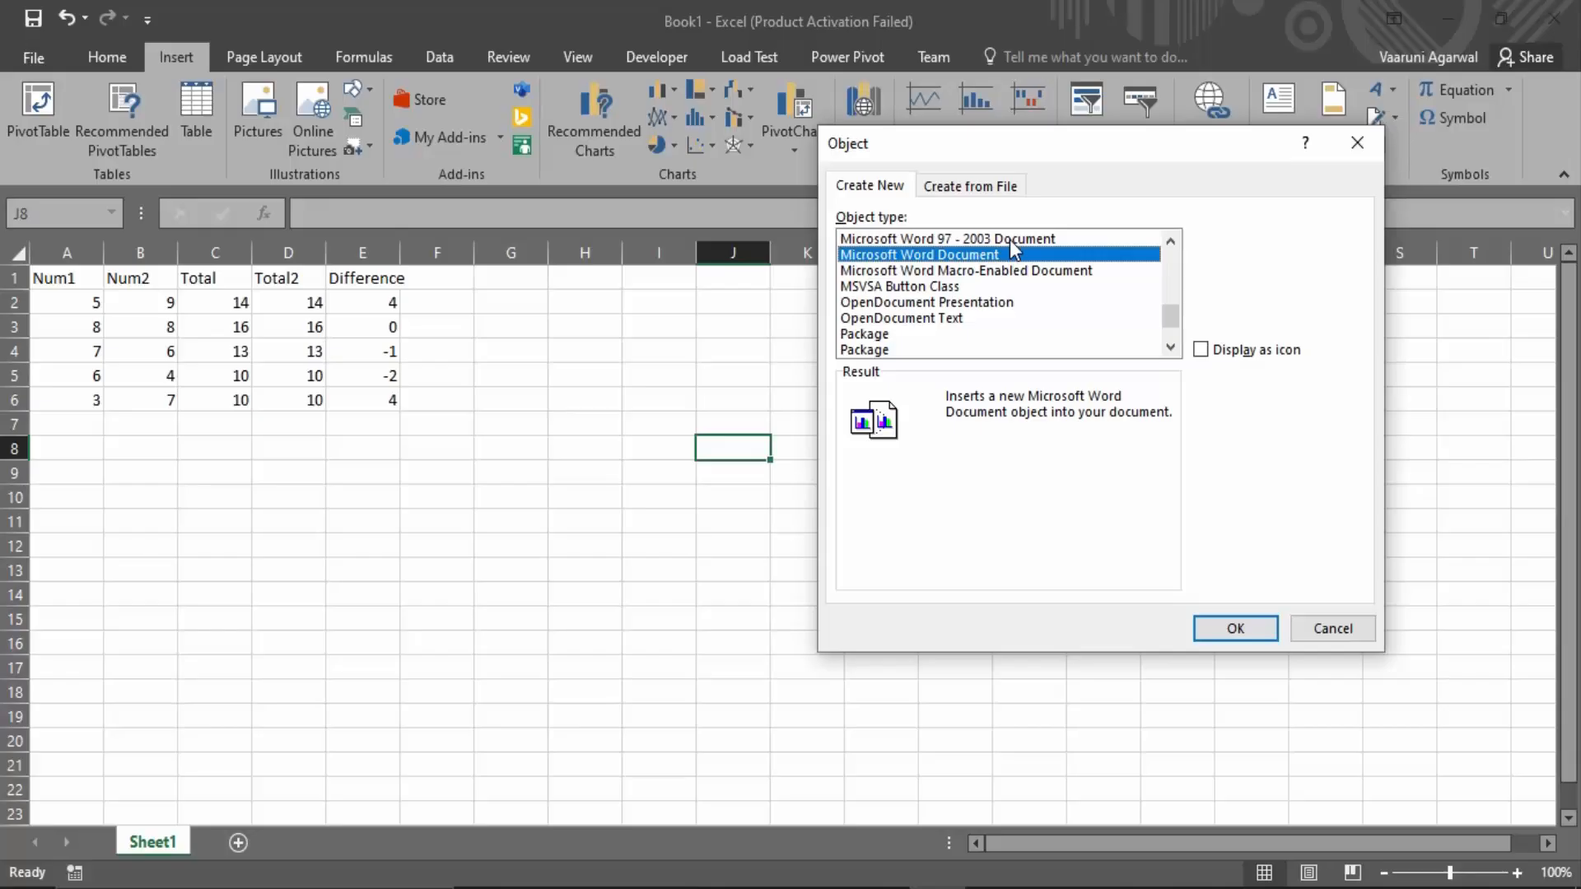
pyautogui.moveTo(1041, 272)
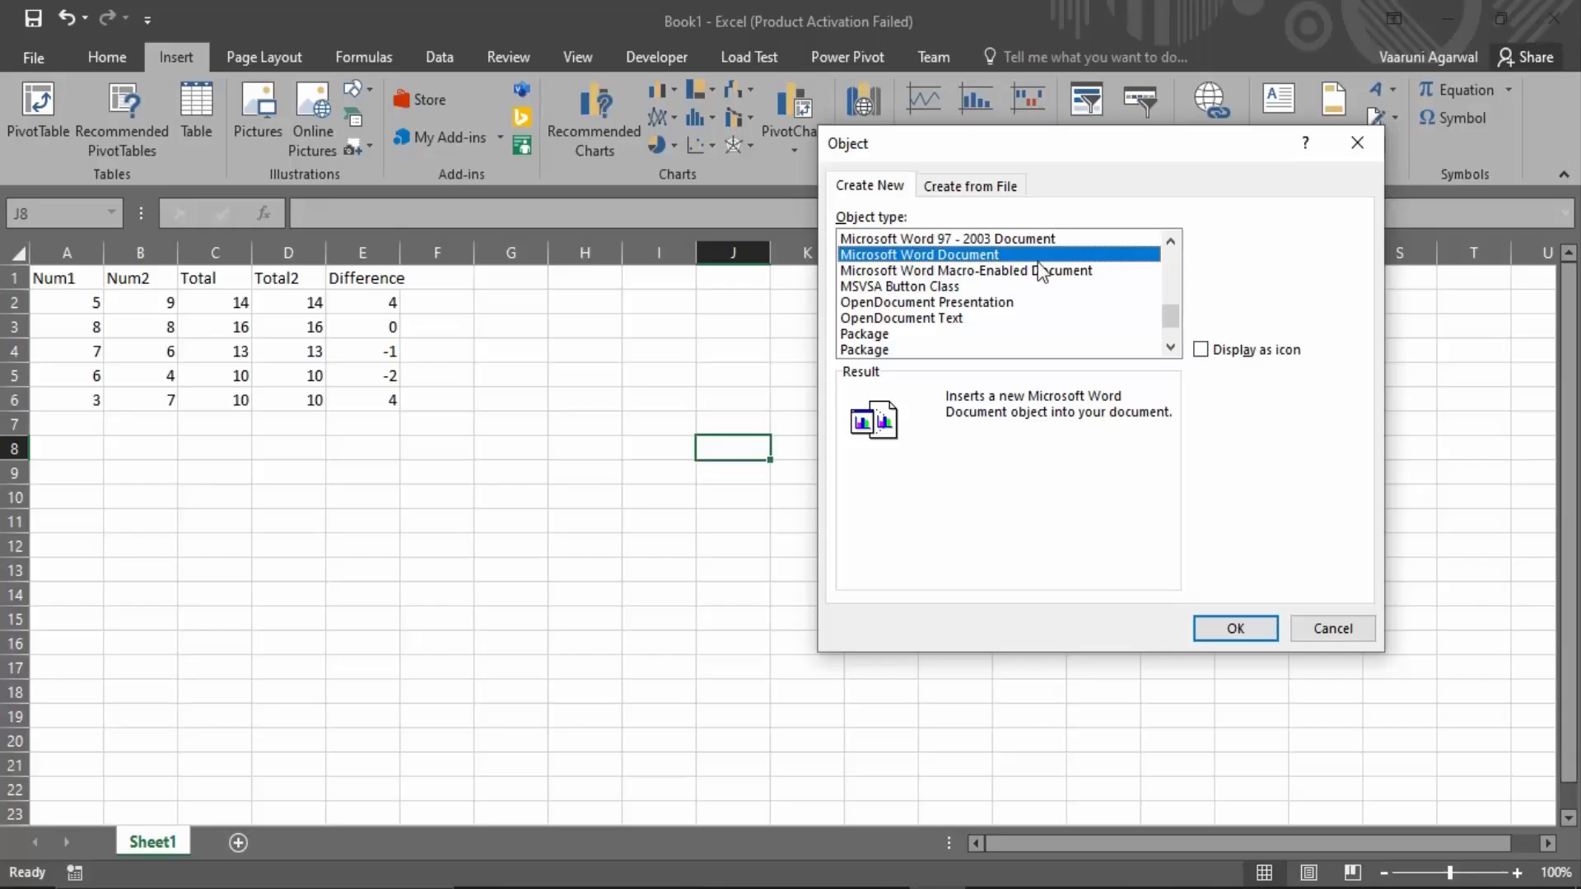
pyautogui.moveTo(886, 209)
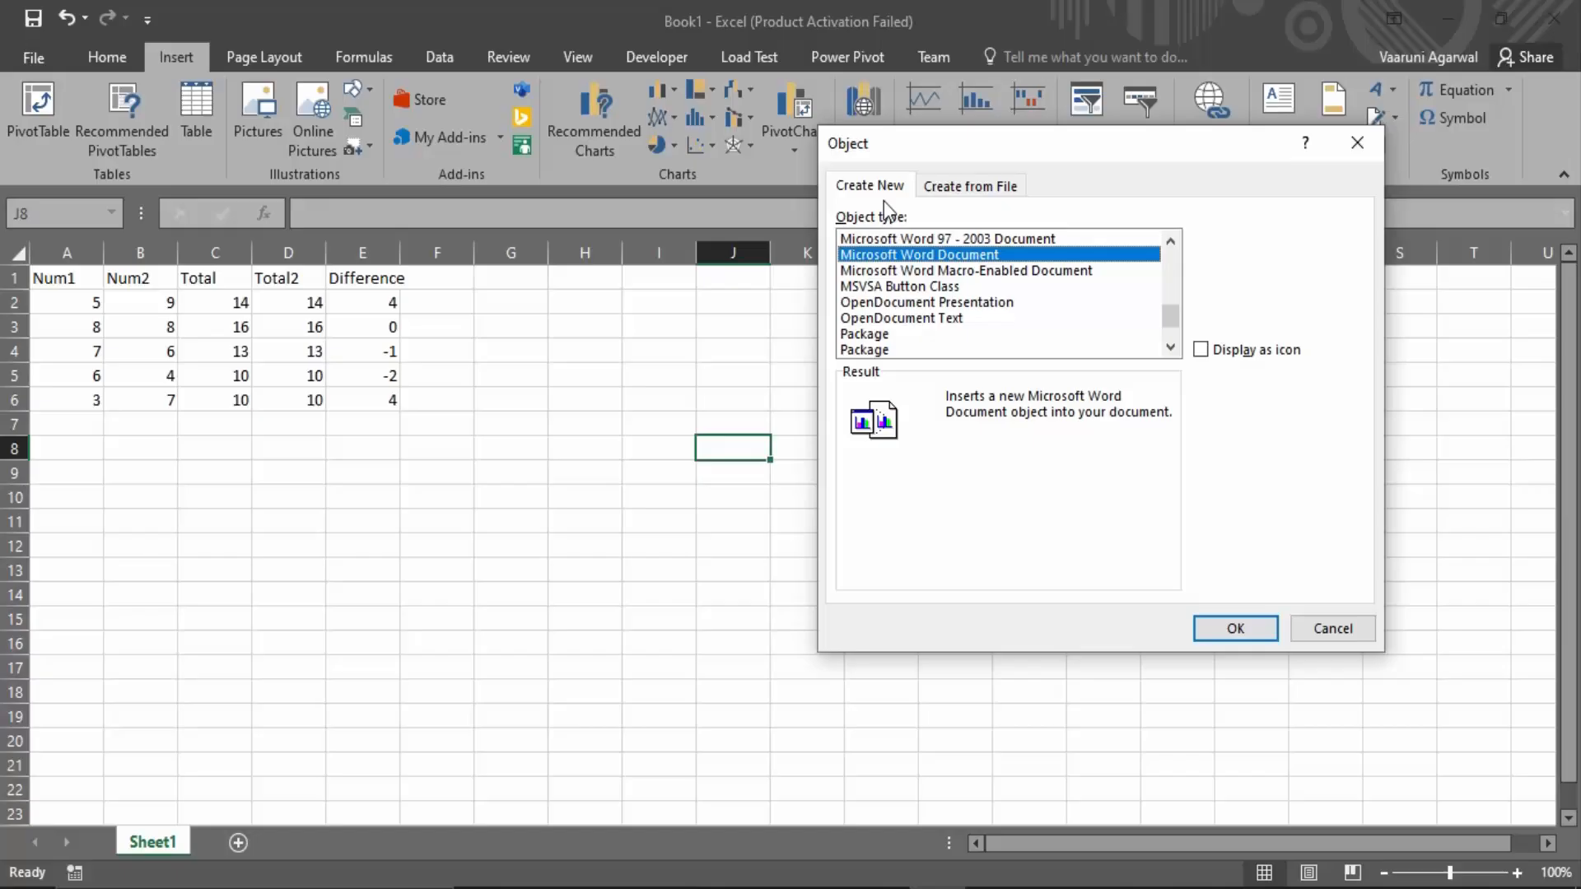
pyautogui.moveTo(1011, 219)
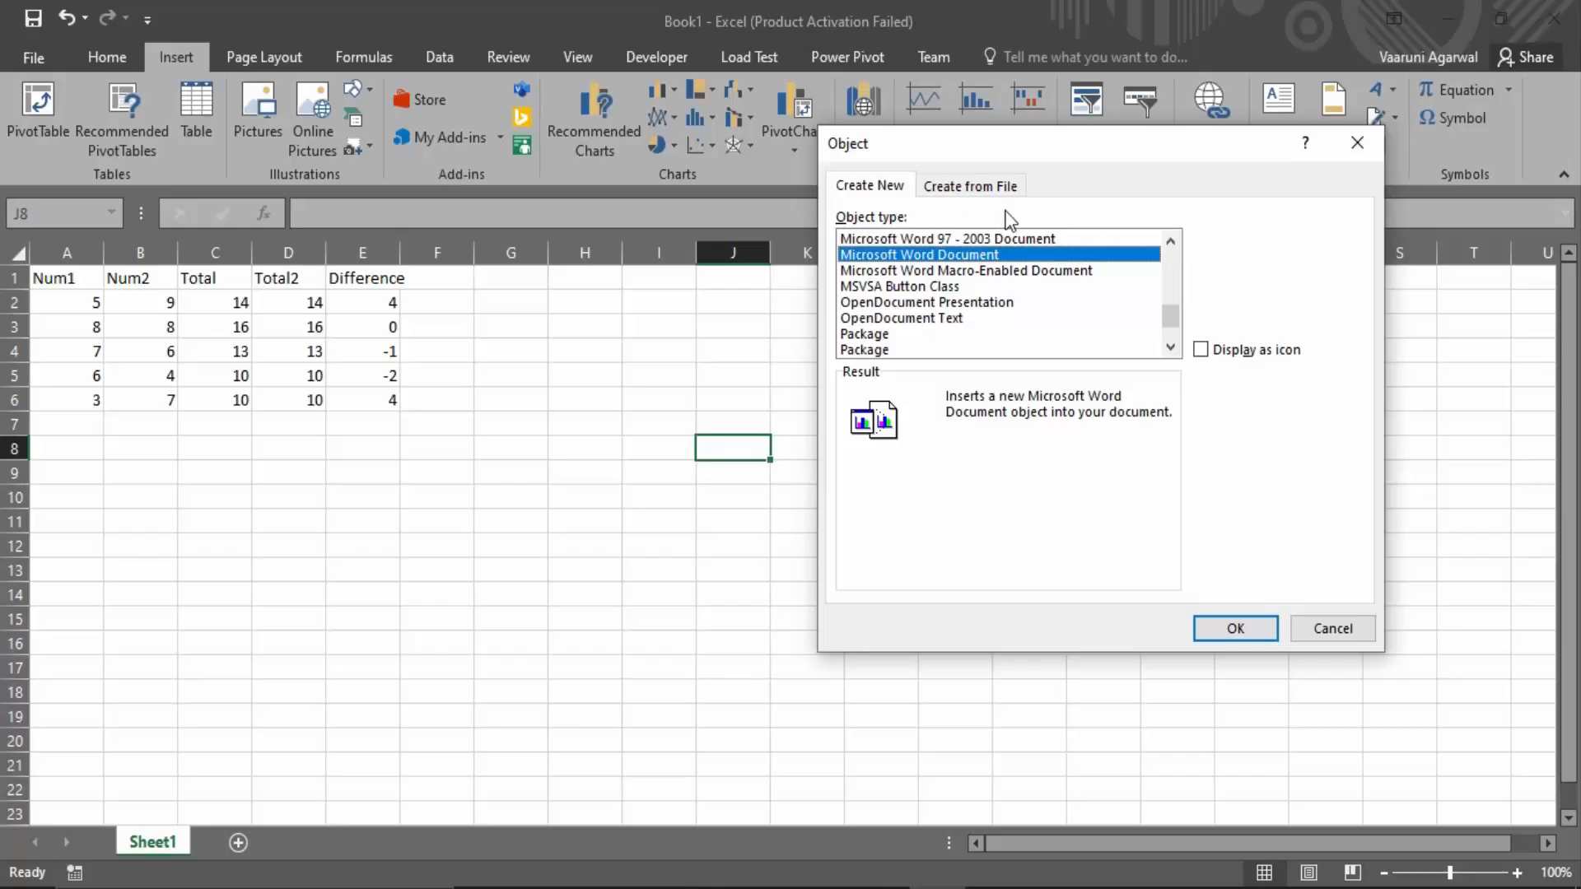
pyautogui.moveTo(1009, 200)
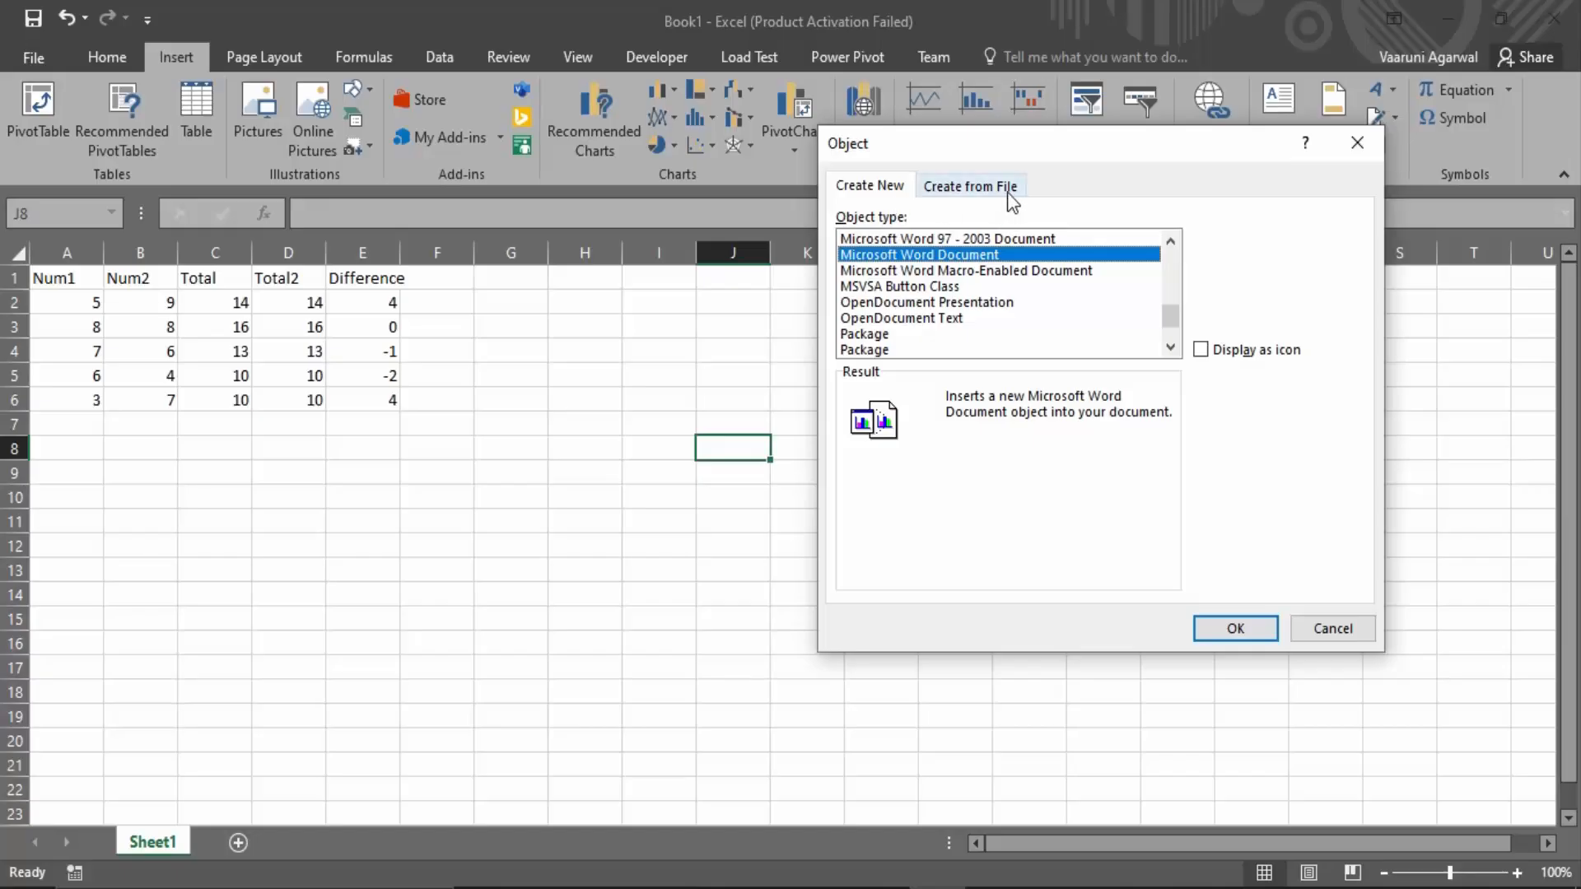
# - Switch to Create from File and pick Sample Doc for Embedding in Excel.docx on the Desktop
pyautogui.click(970, 186)
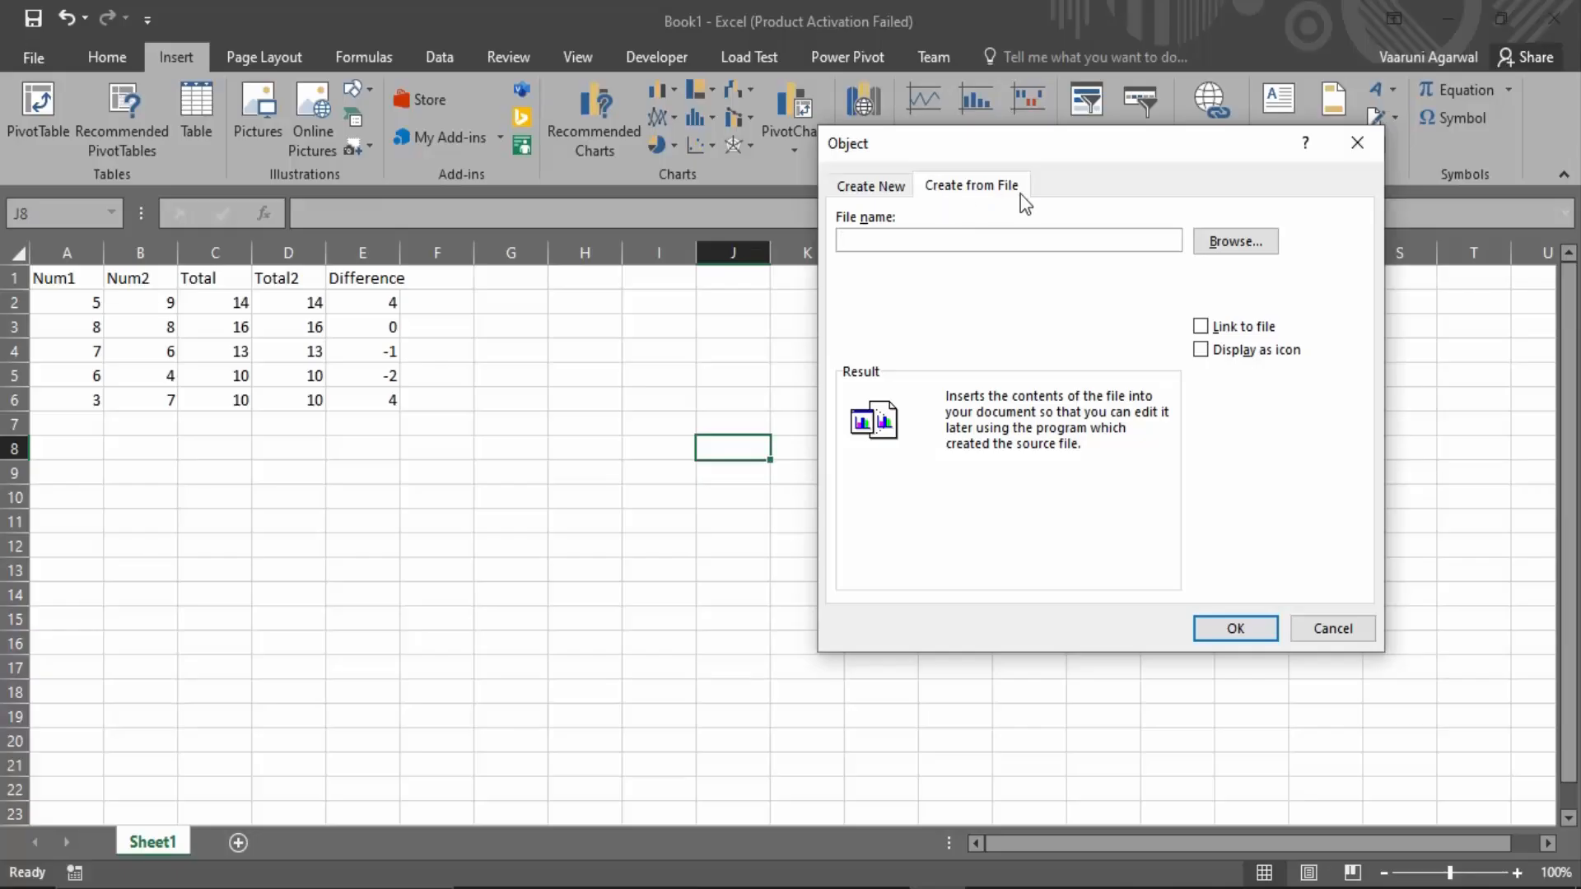
pyautogui.moveTo(896, 242)
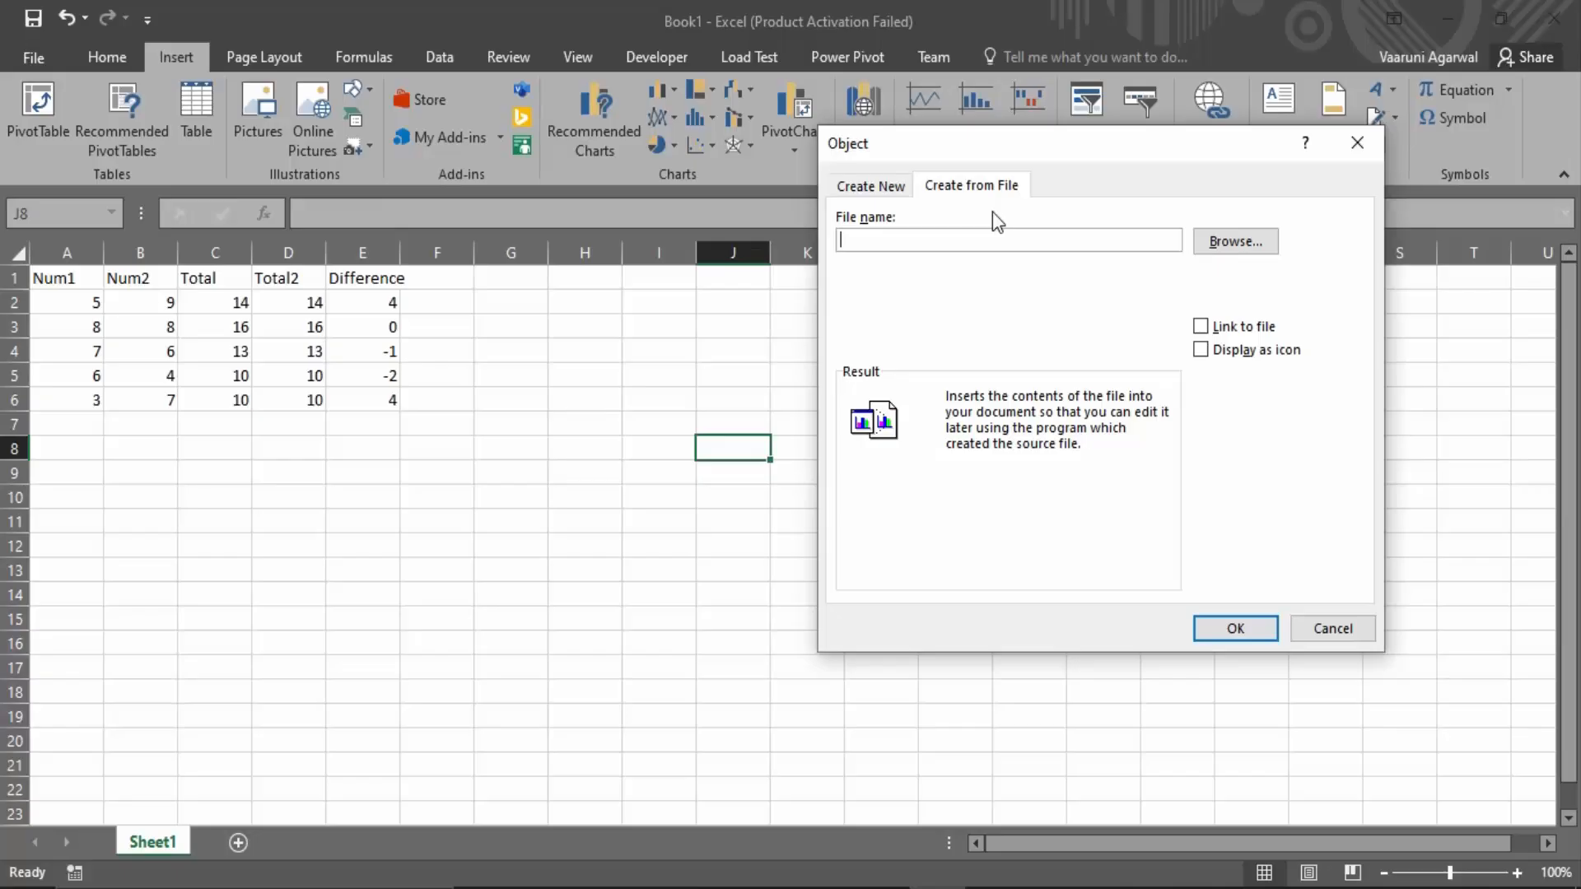
pyautogui.click(1233, 241)
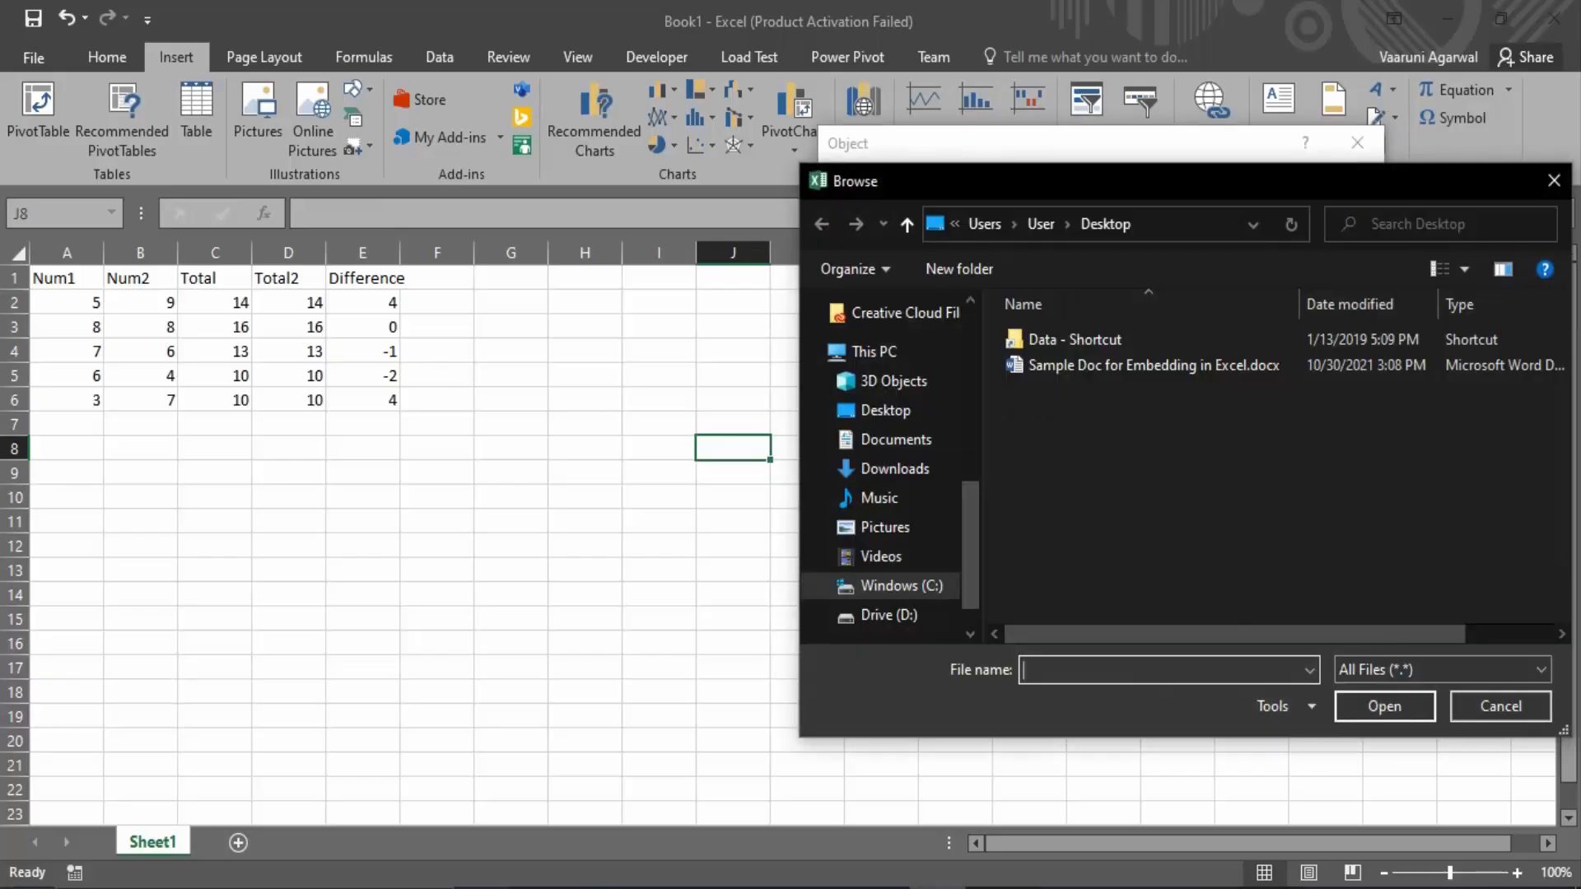
pyautogui.moveTo(1143, 366)
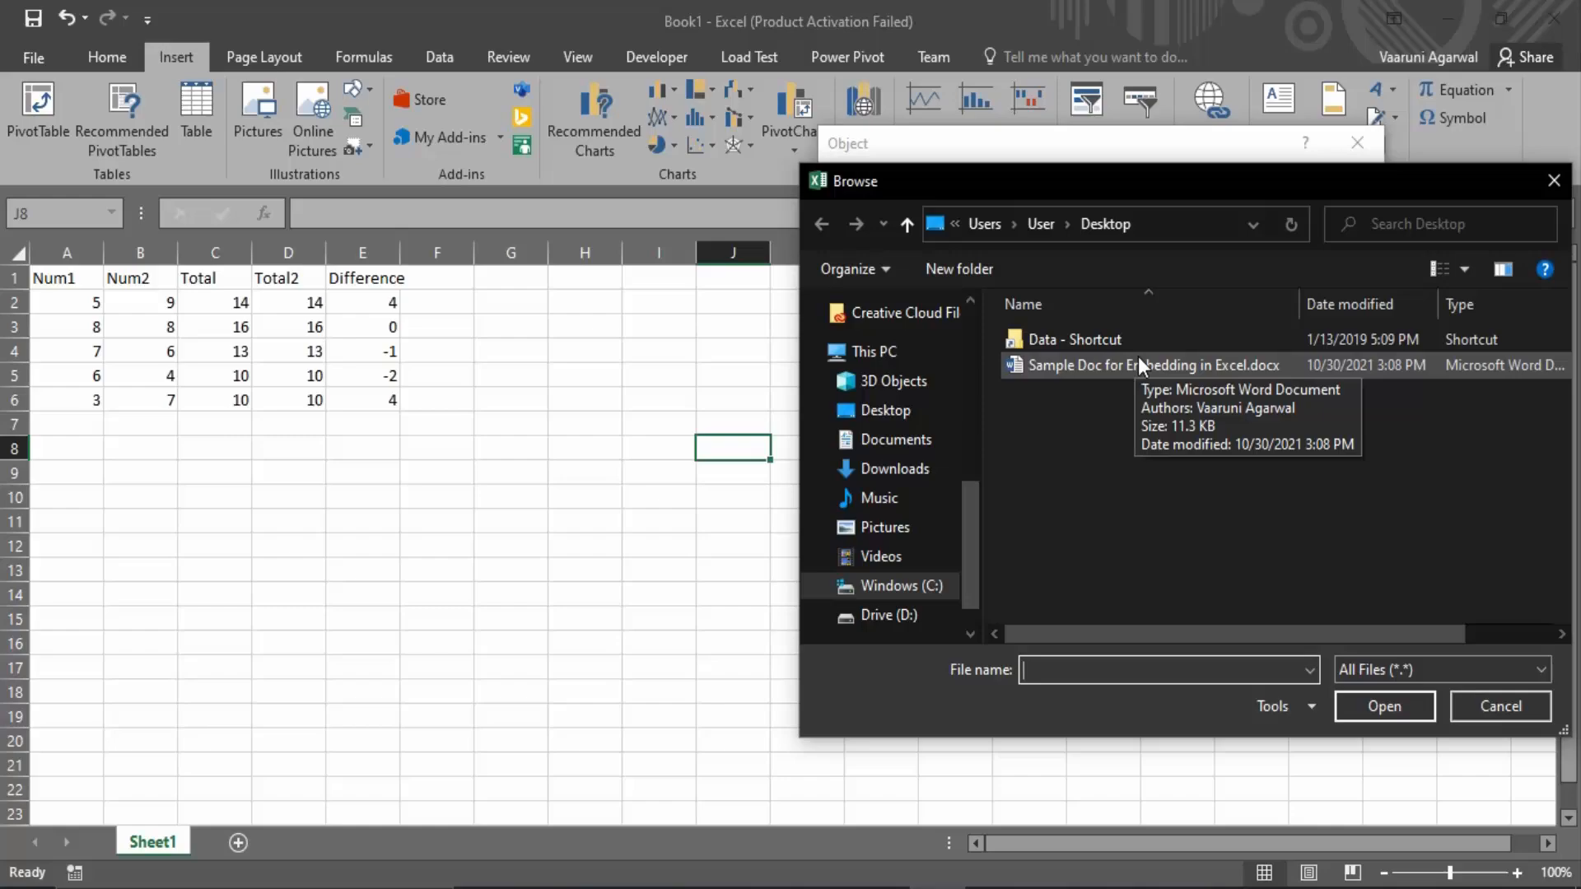
pyautogui.click(1153, 365)
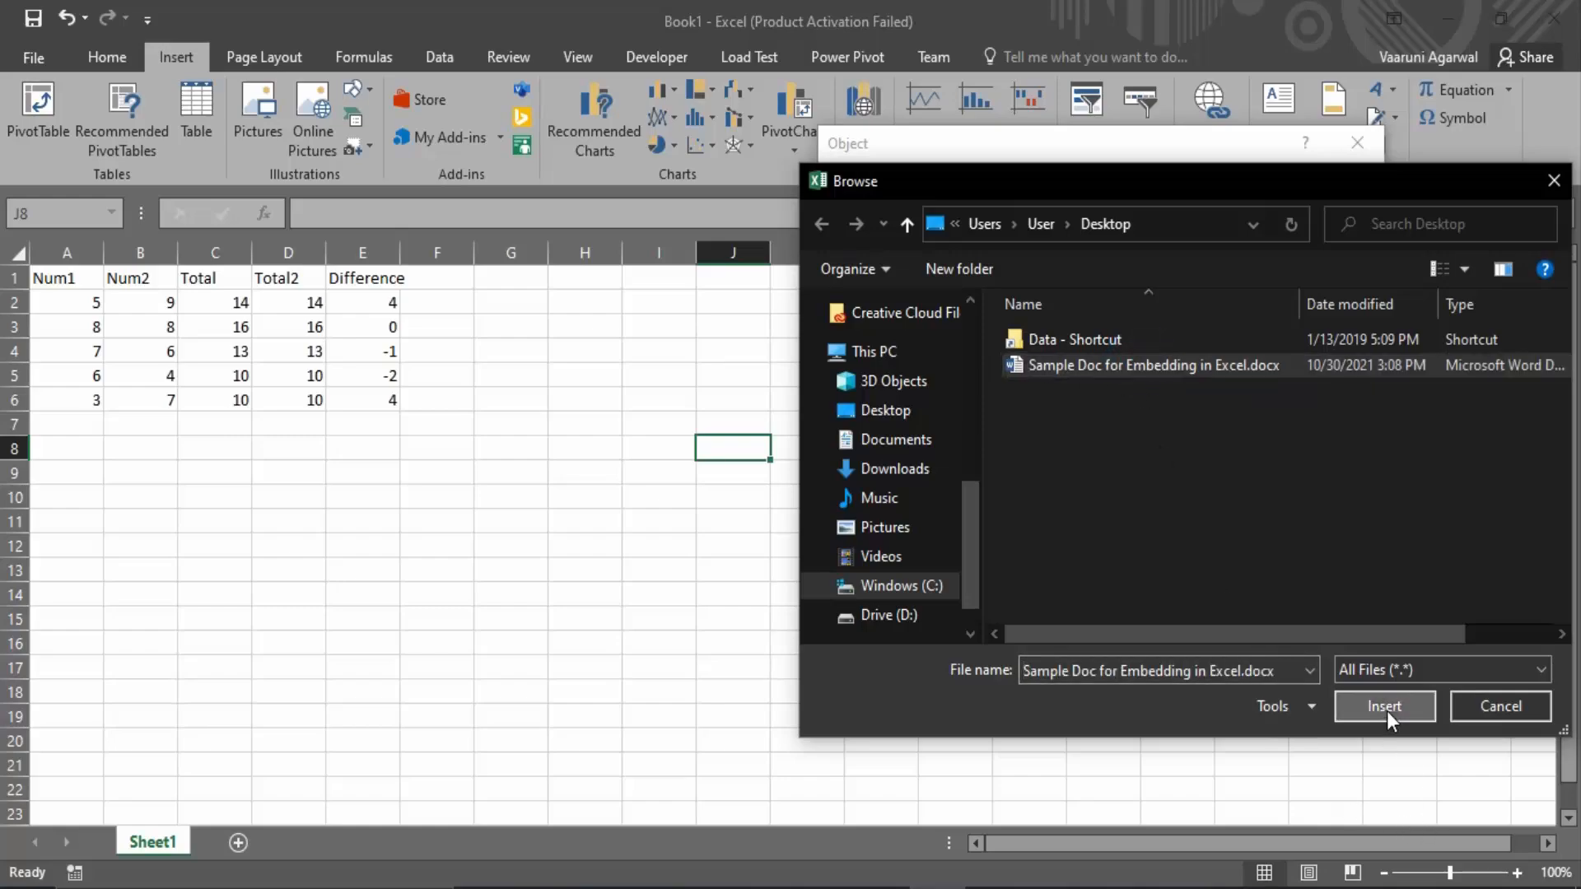
# - Fill the File name field with the Desktop path to Sample Doc for Embedding in Excel.docx
pyautogui.click(1383, 706)
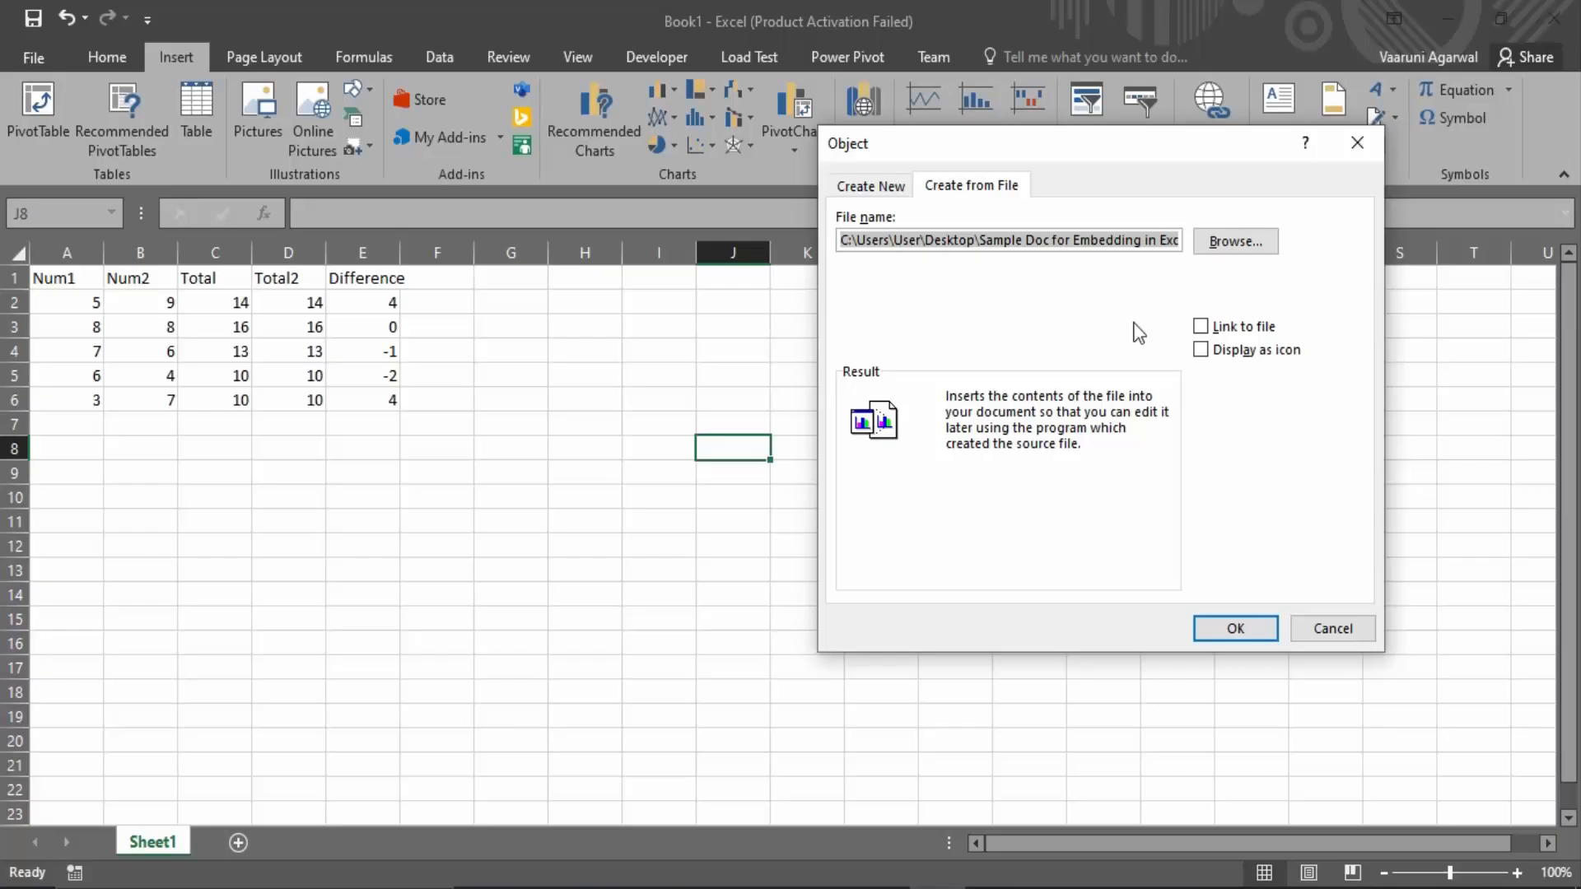
pyautogui.moveTo(1116, 326)
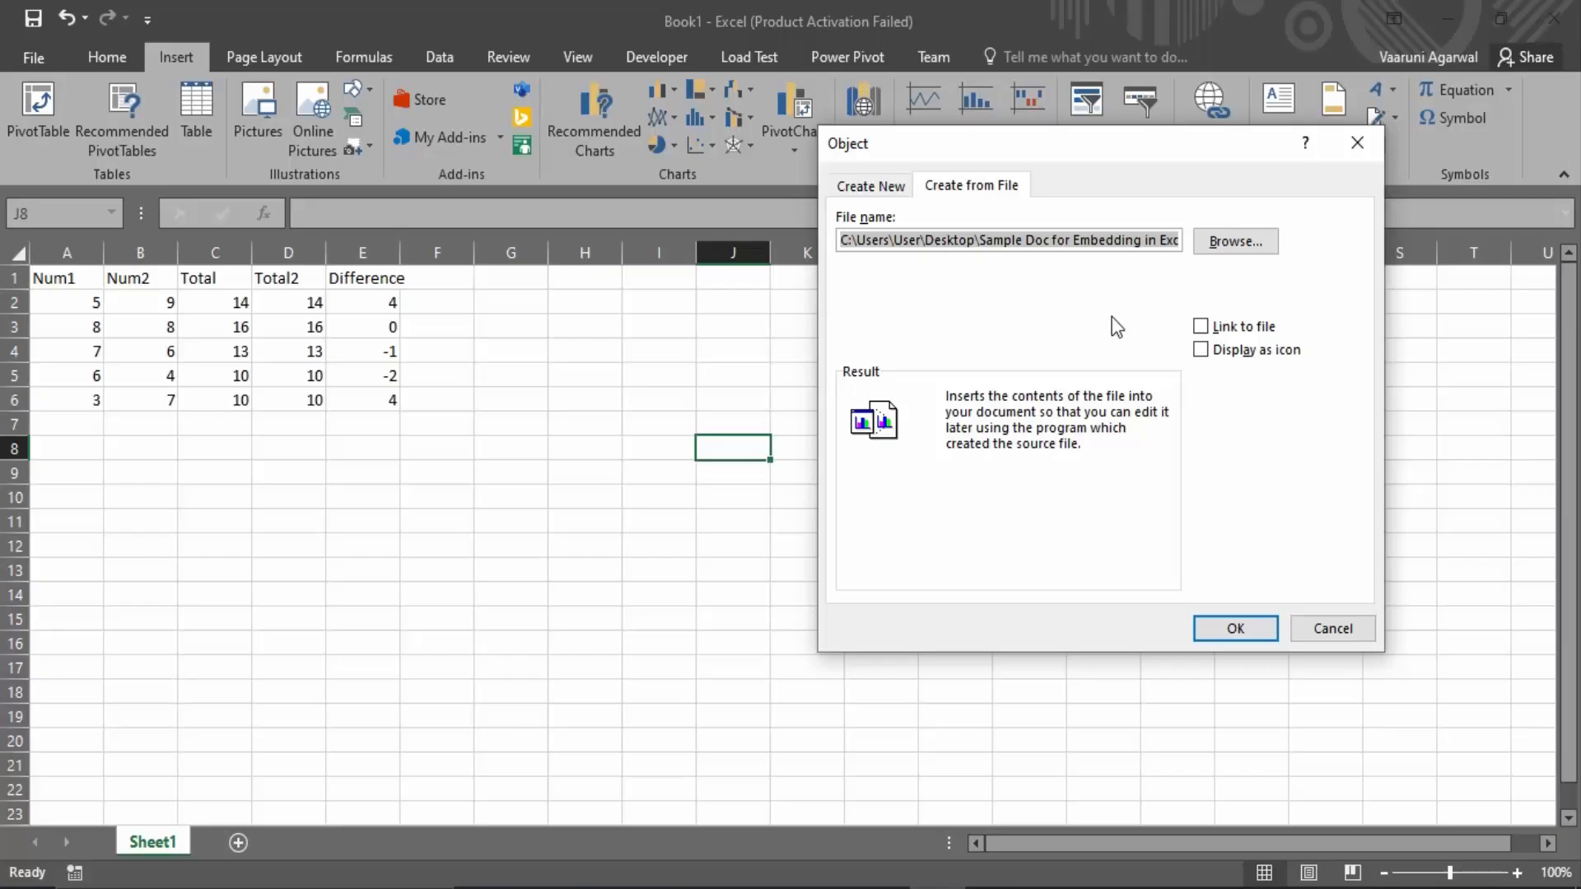
# - Set the file to display as an icon and keep the default Word document icon
pyautogui.click(1201, 349)
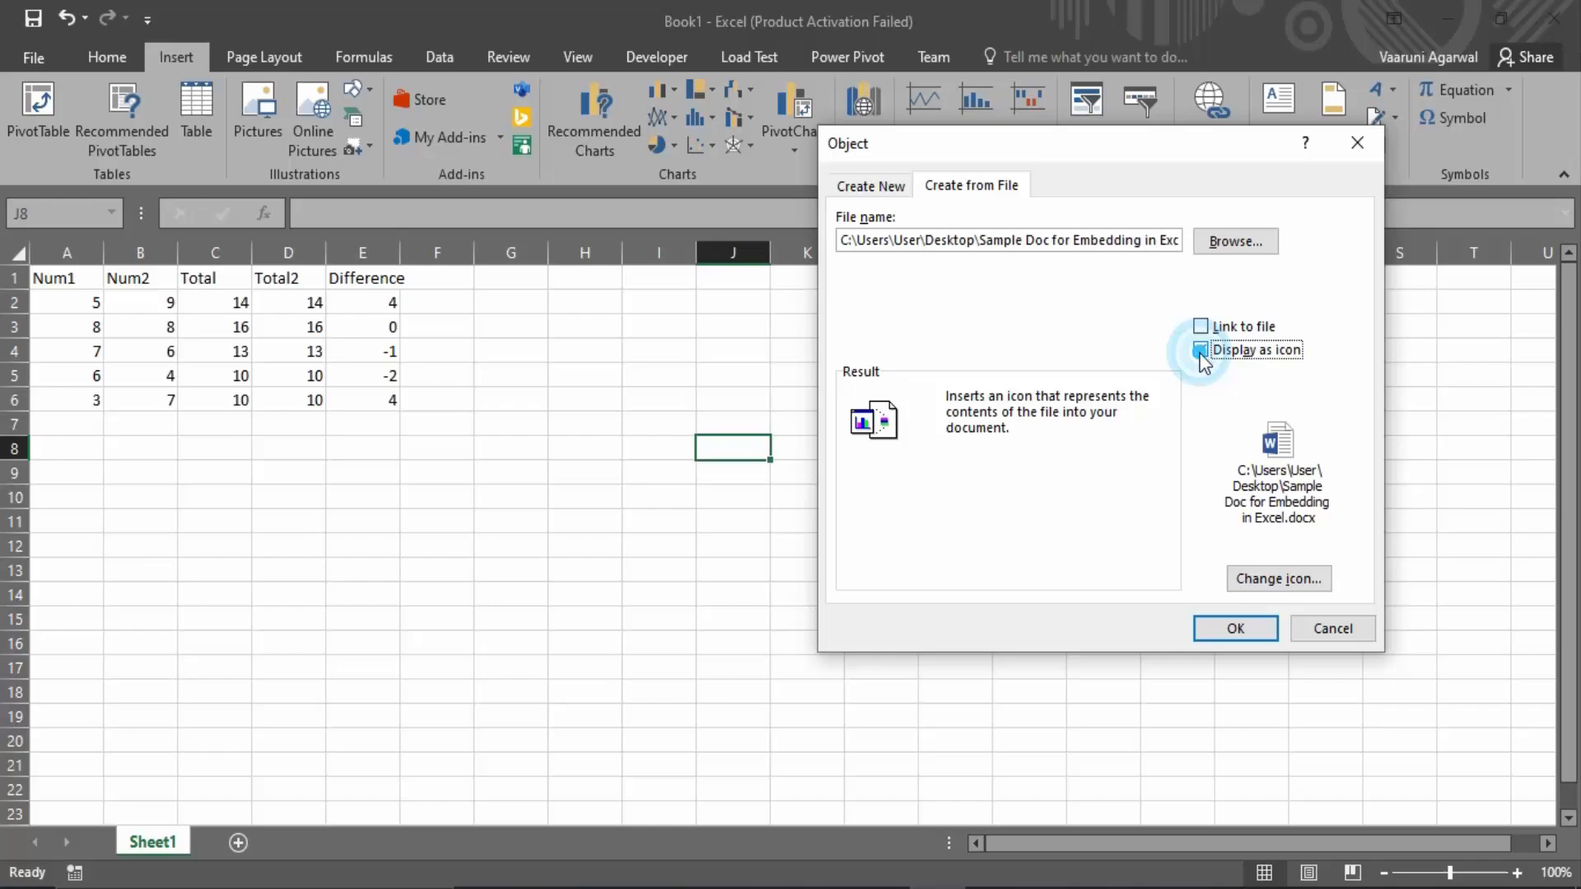
pyautogui.click(1201, 349)
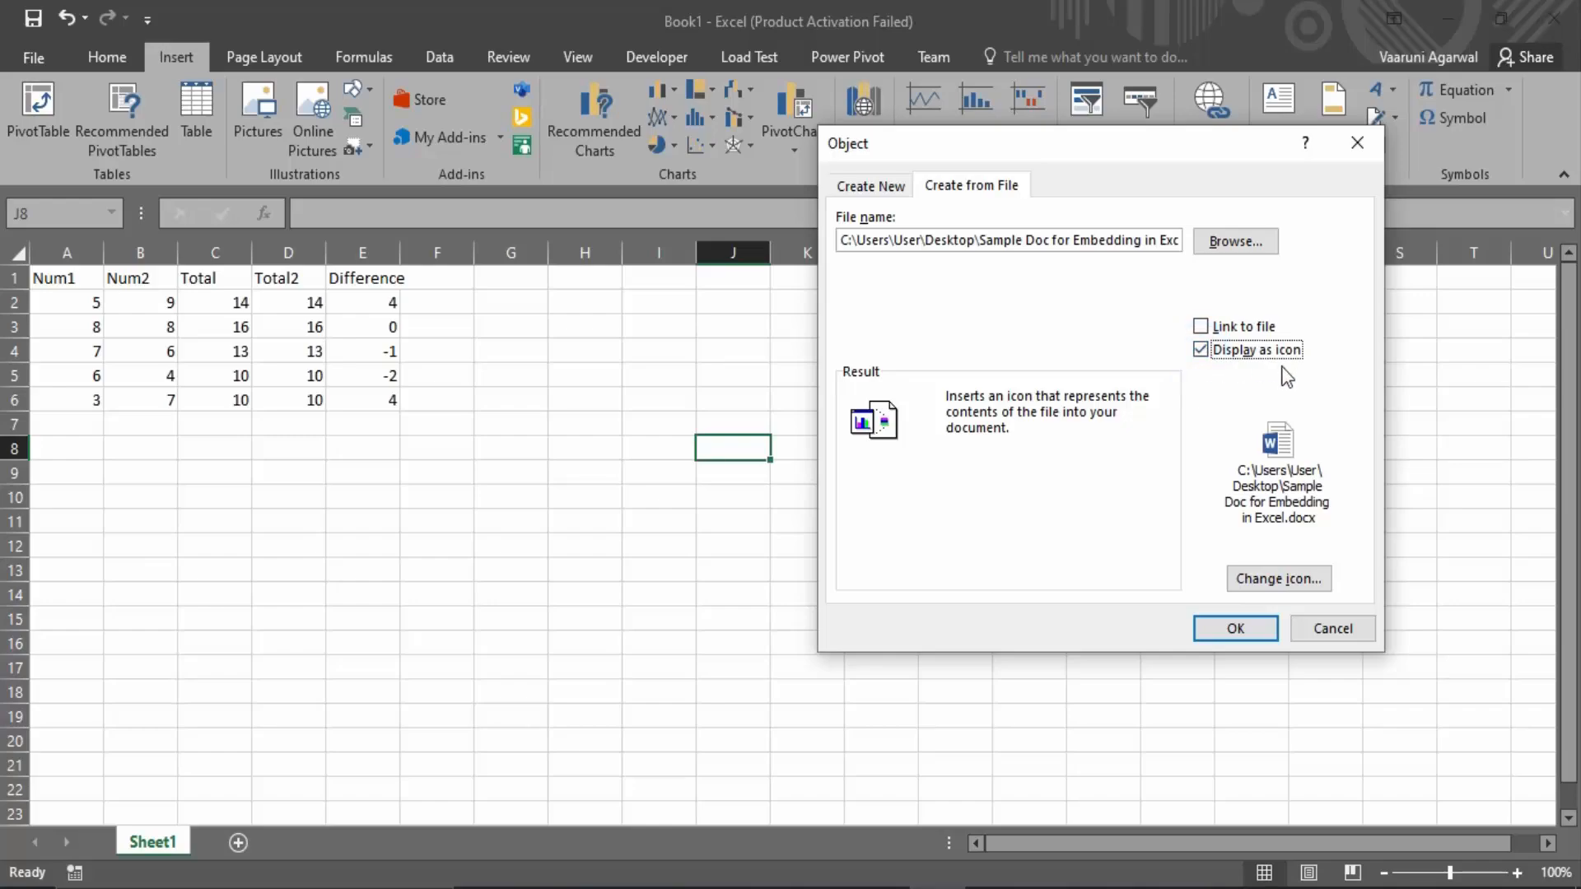
pyautogui.moveTo(1332, 460)
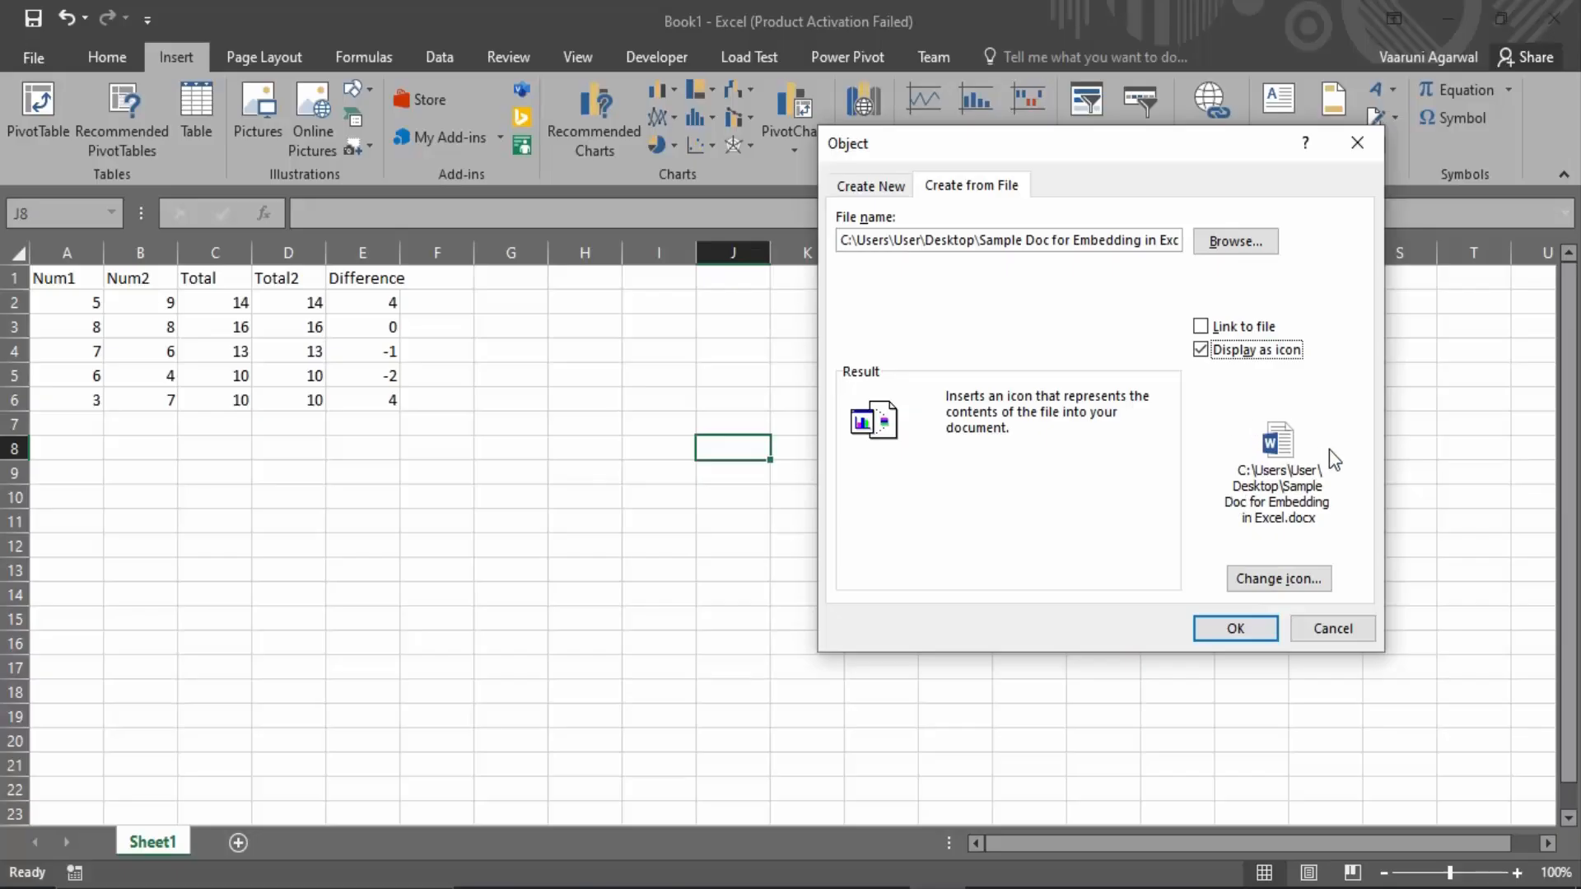
pyautogui.moveTo(1317, 427)
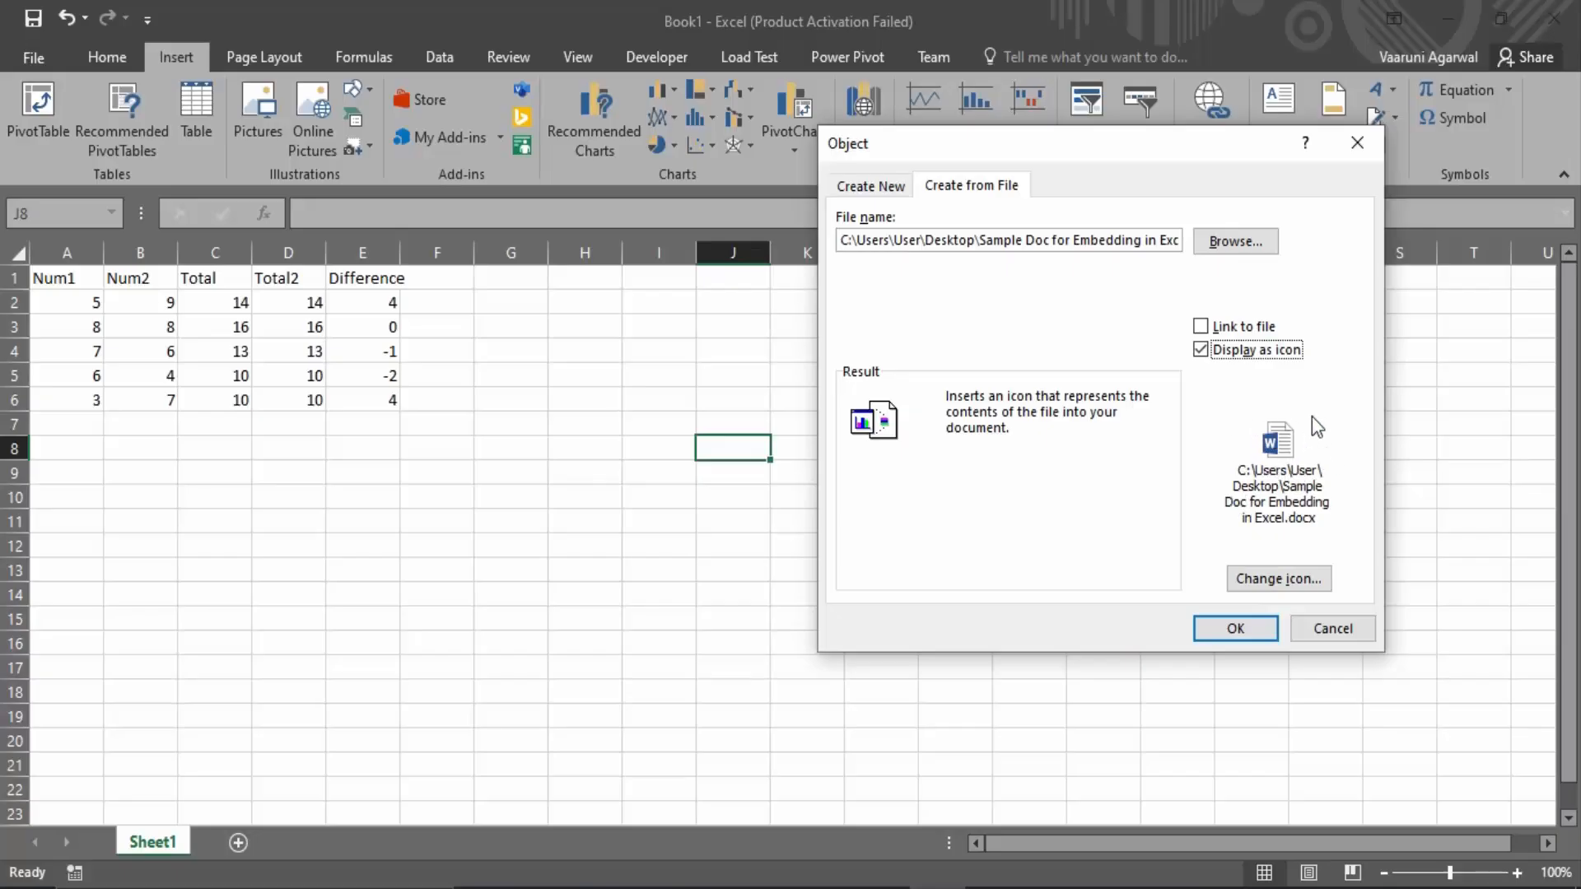
pyautogui.click(1278, 578)
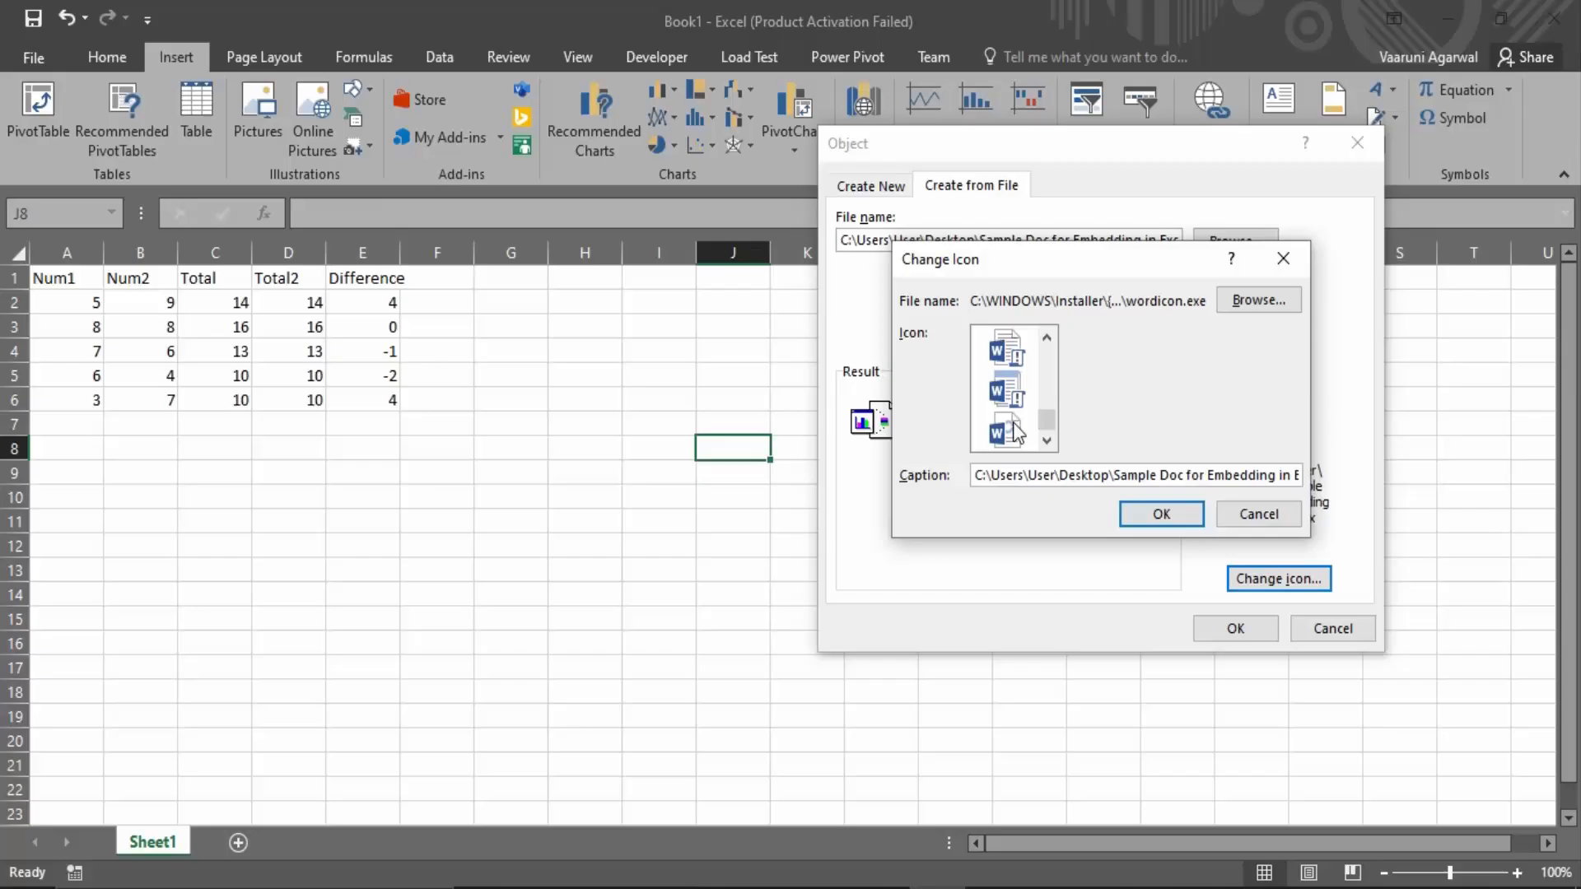
pyautogui.click(1159, 514)
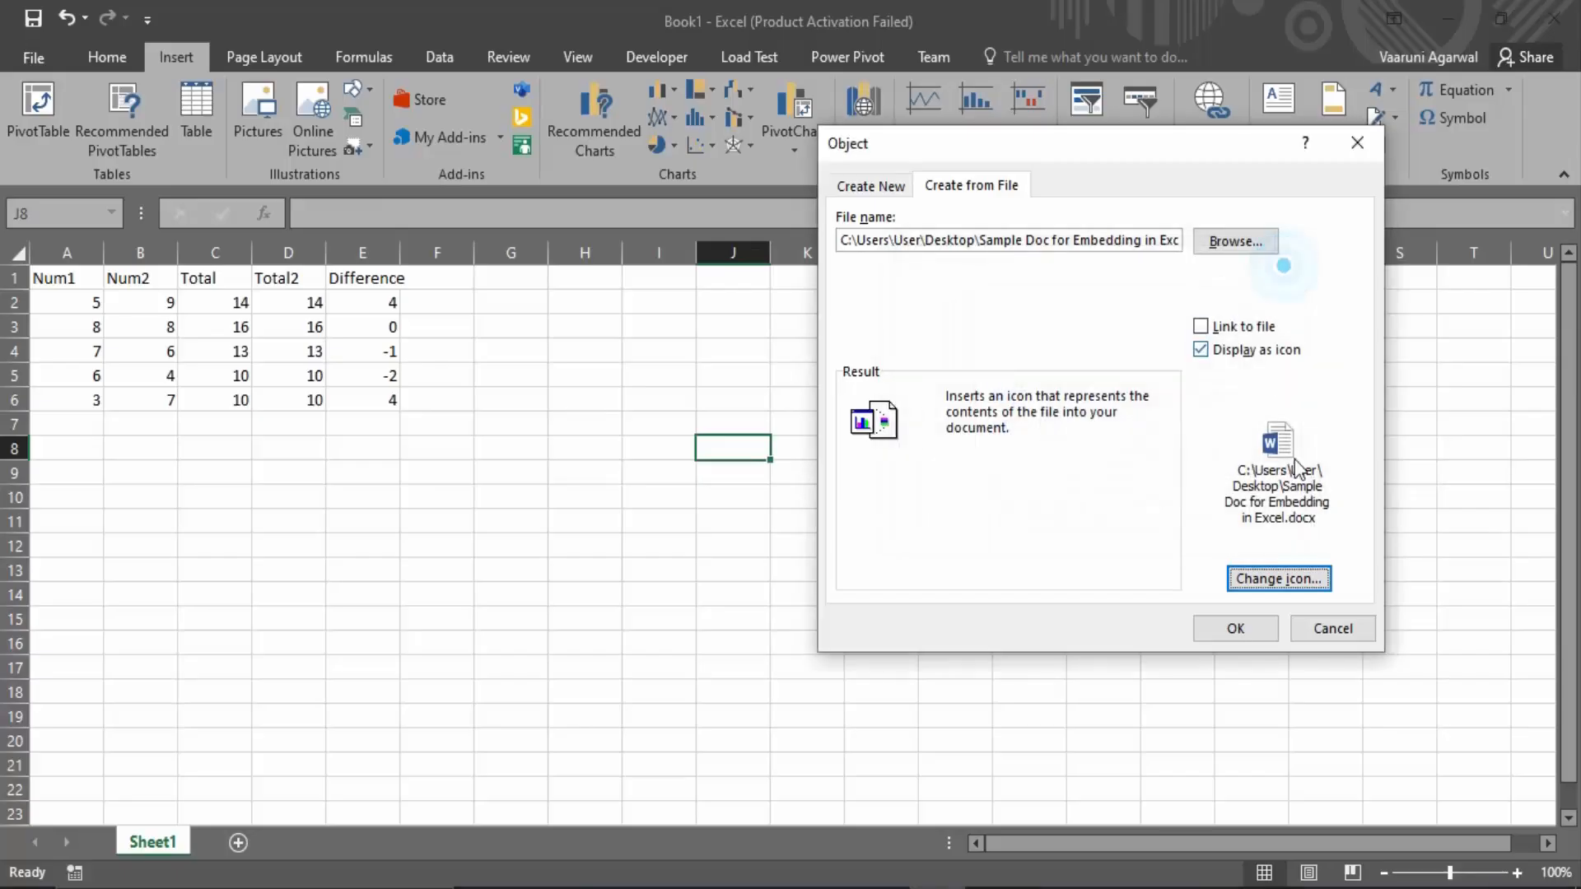
# - Embed the Word file in the sheet as an icon captioned with its Desktop path
pyautogui.click(1233, 627)
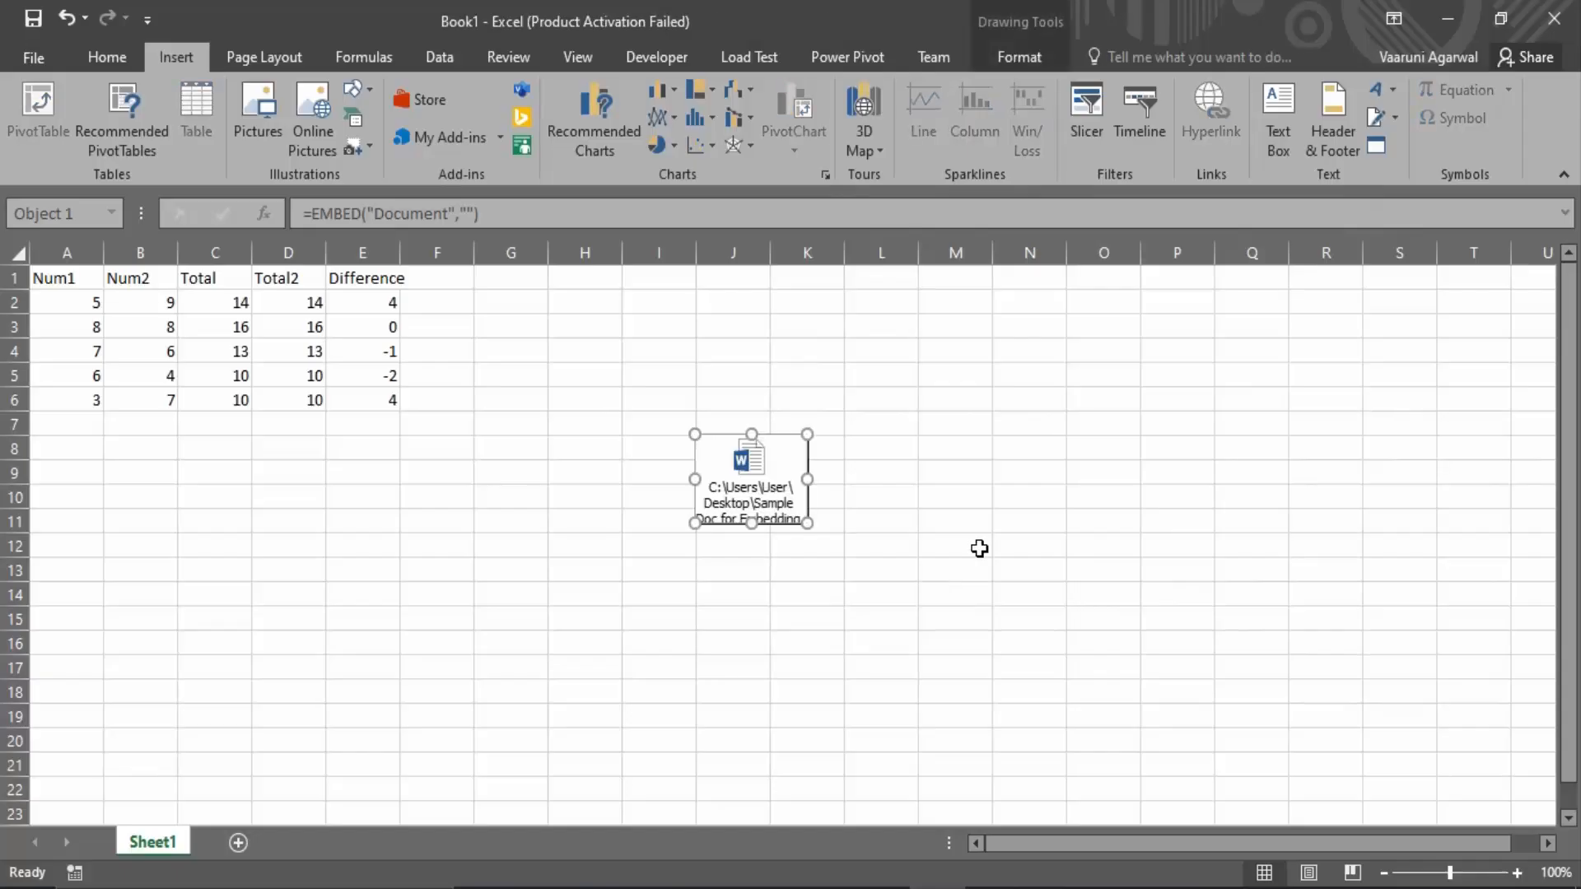
pyautogui.moveTo(986, 542)
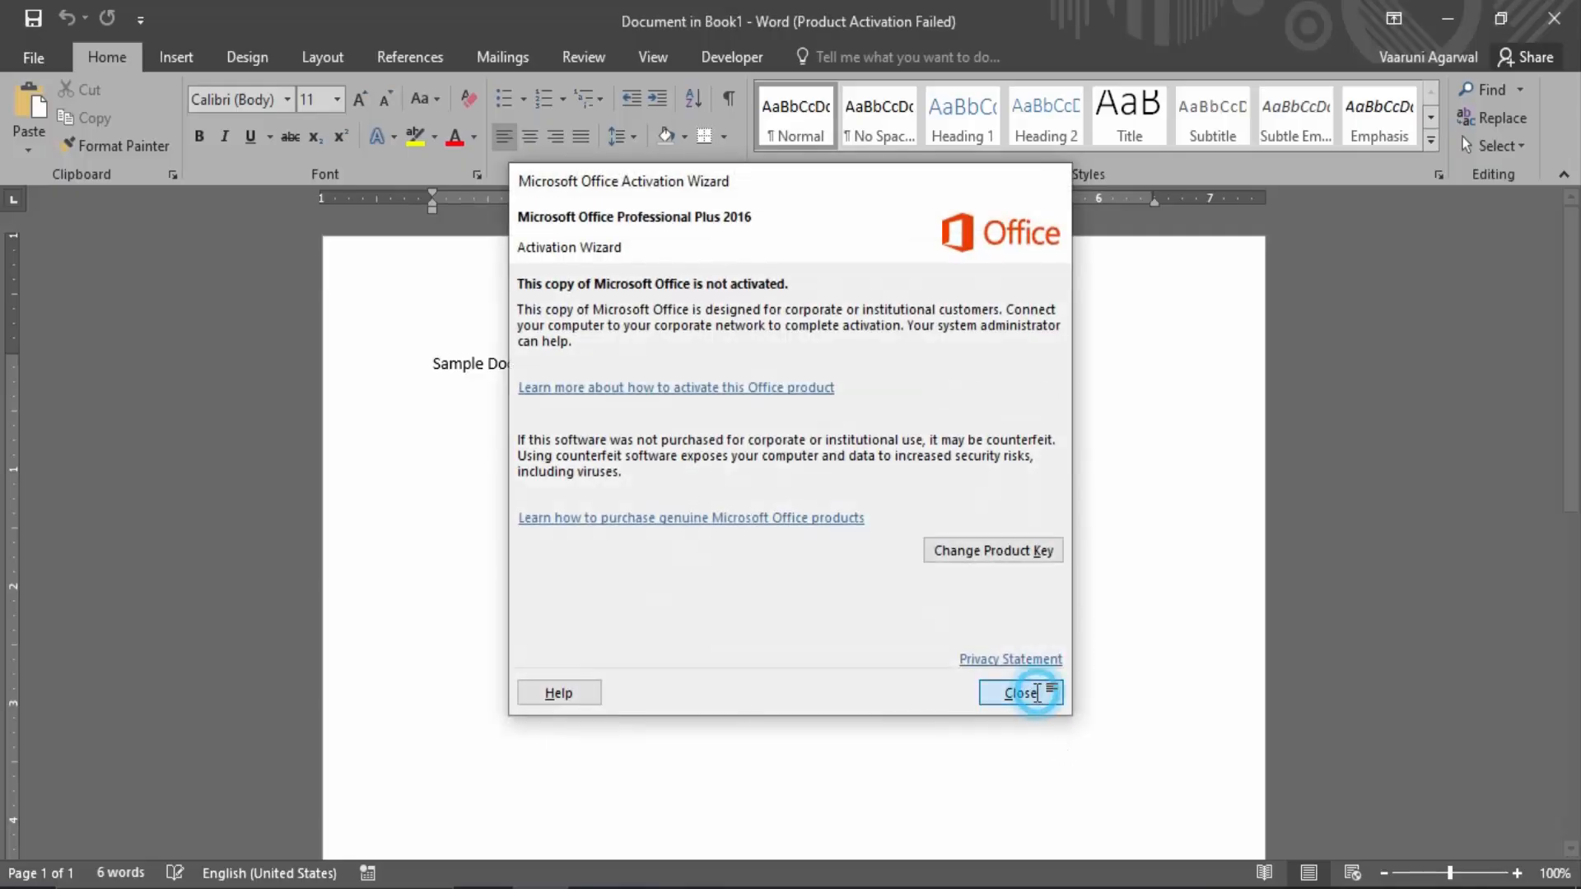
# - Dismiss the activation notice and view the embedded 'Sample Doc for Embedding in Excel' text in Word
pyautogui.click(1019, 693)
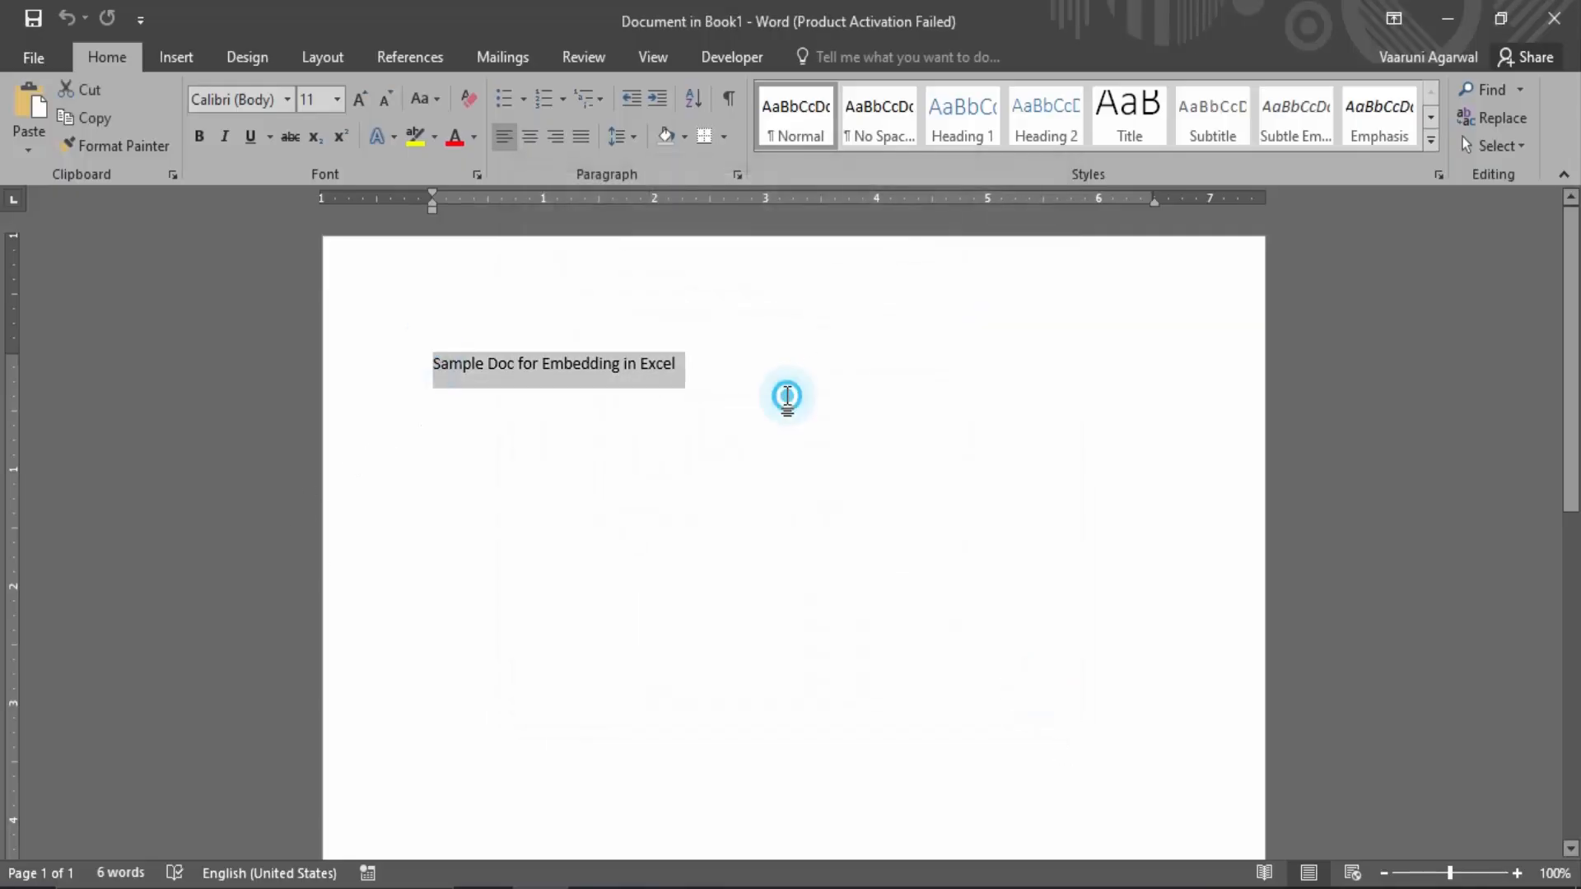
pyautogui.click(787, 397)
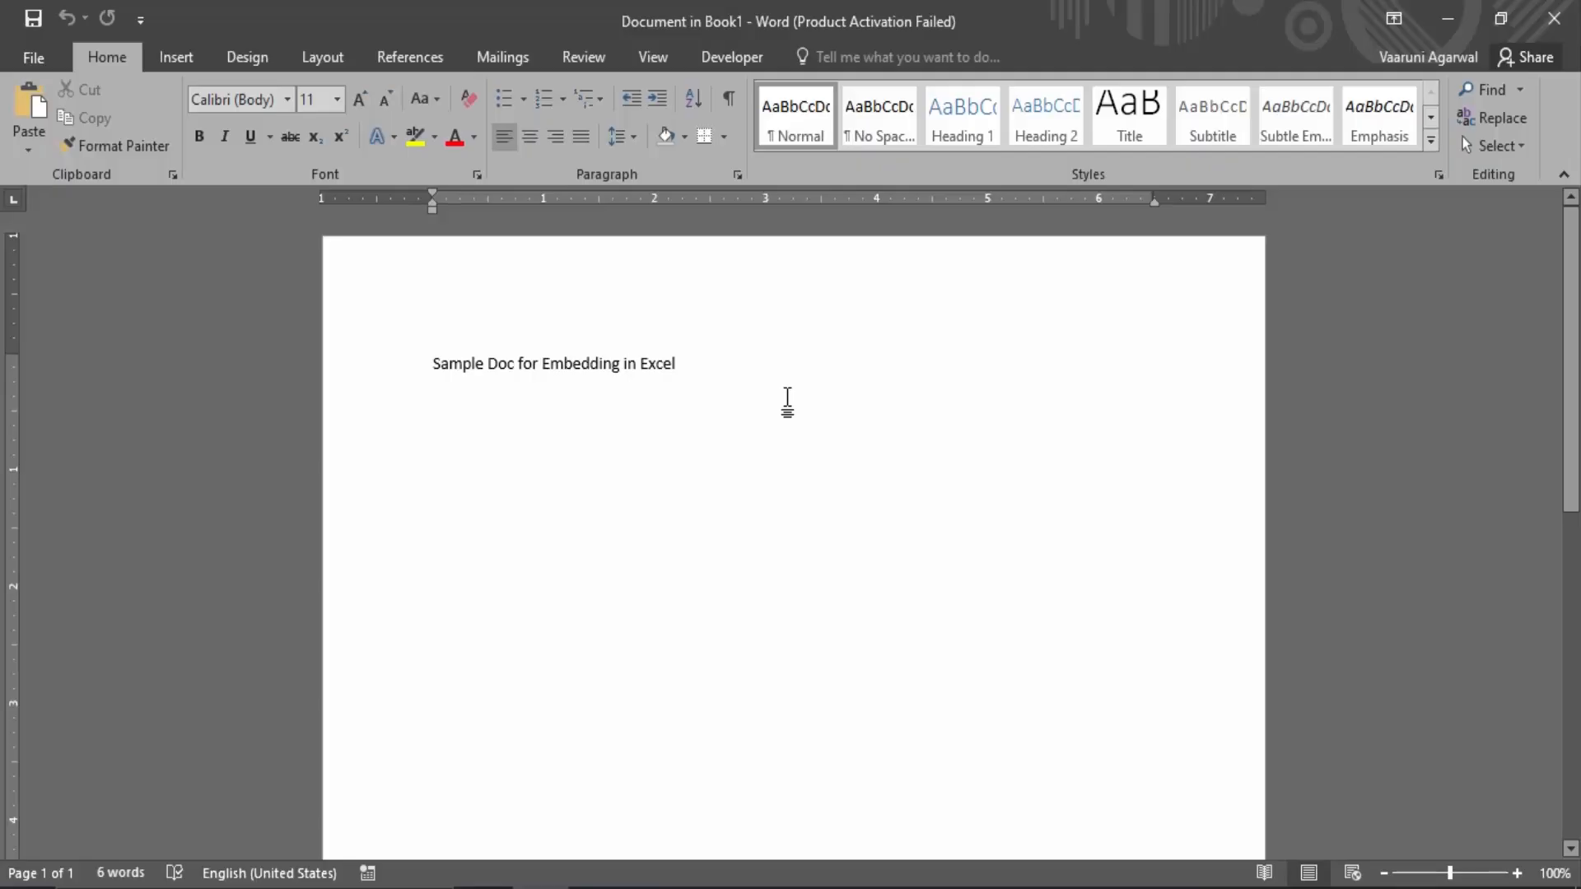
pyautogui.moveTo(787, 404)
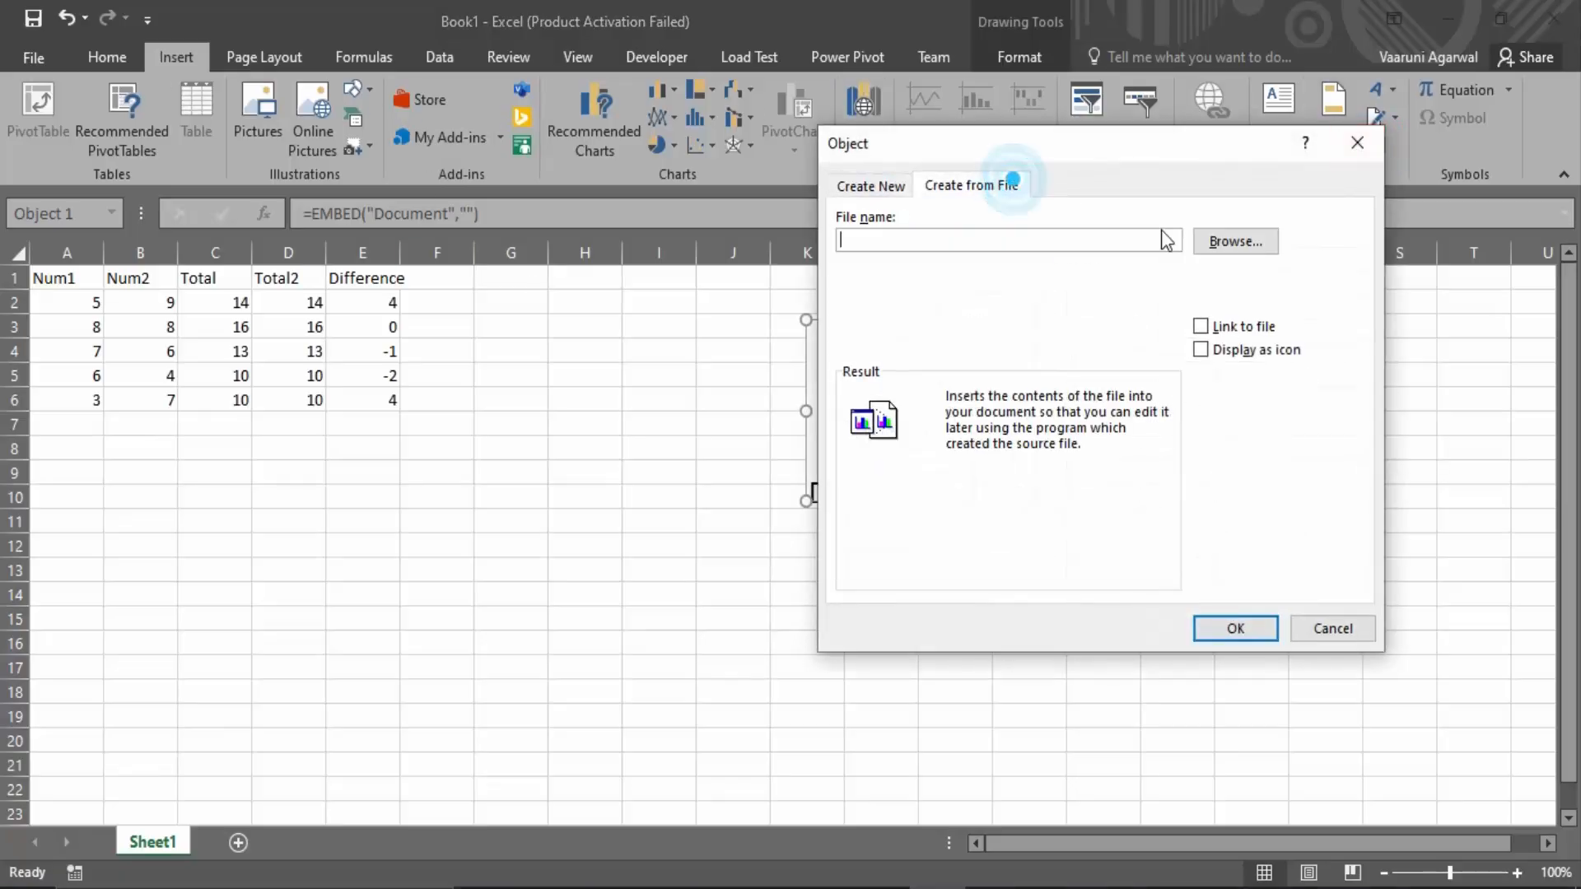
# - Embed Sample Doc for Embedding in Excel.docx again with its content shown instead of an icon
pyautogui.click(1233, 241)
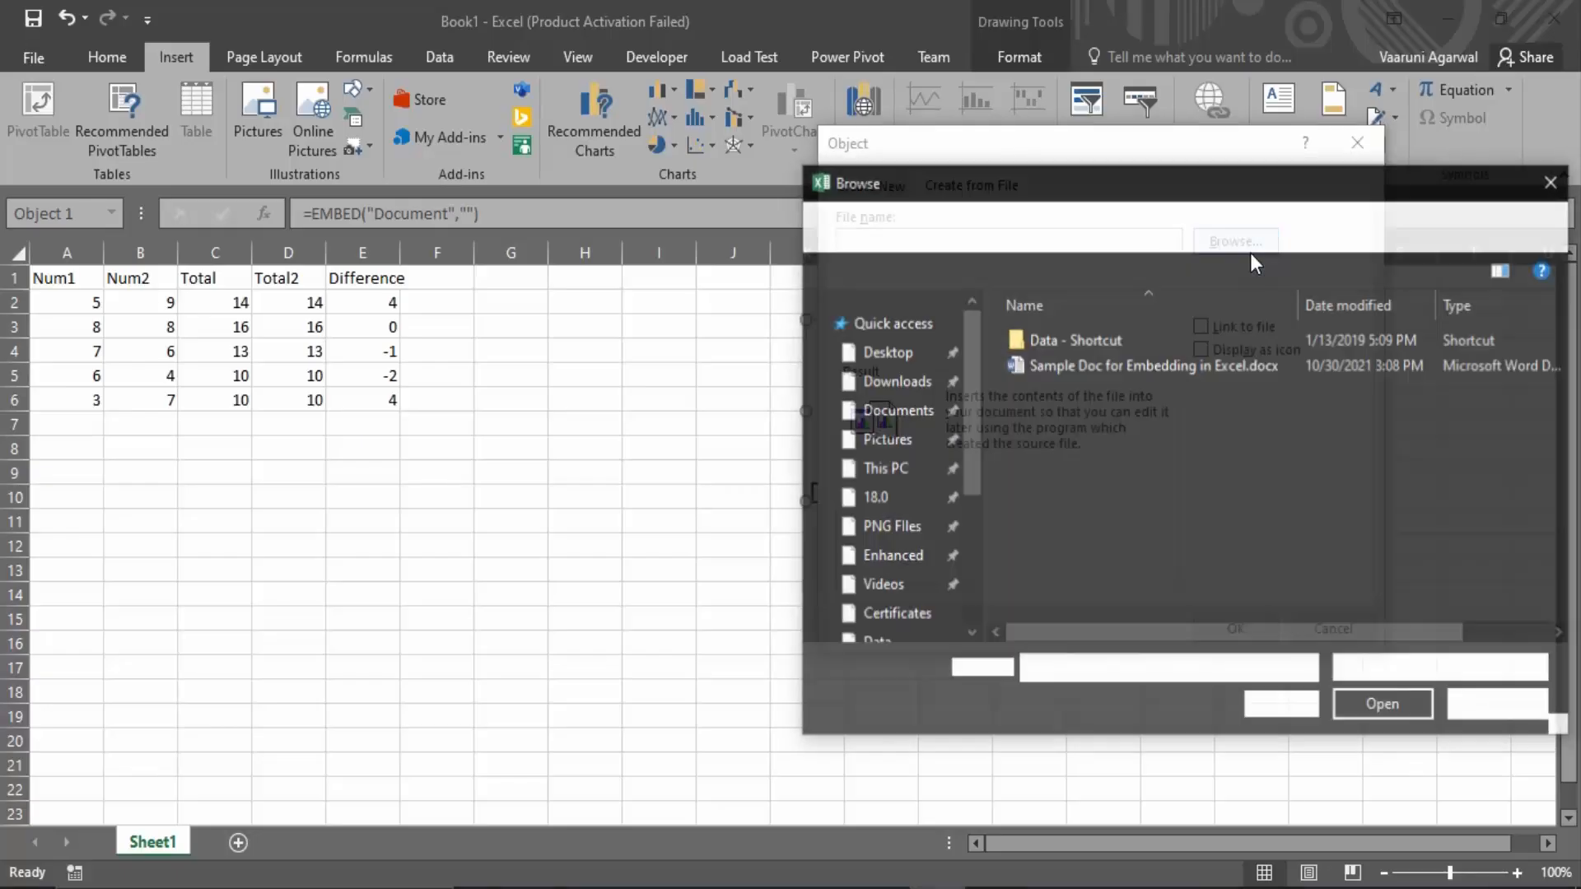
pyautogui.click(1152, 365)
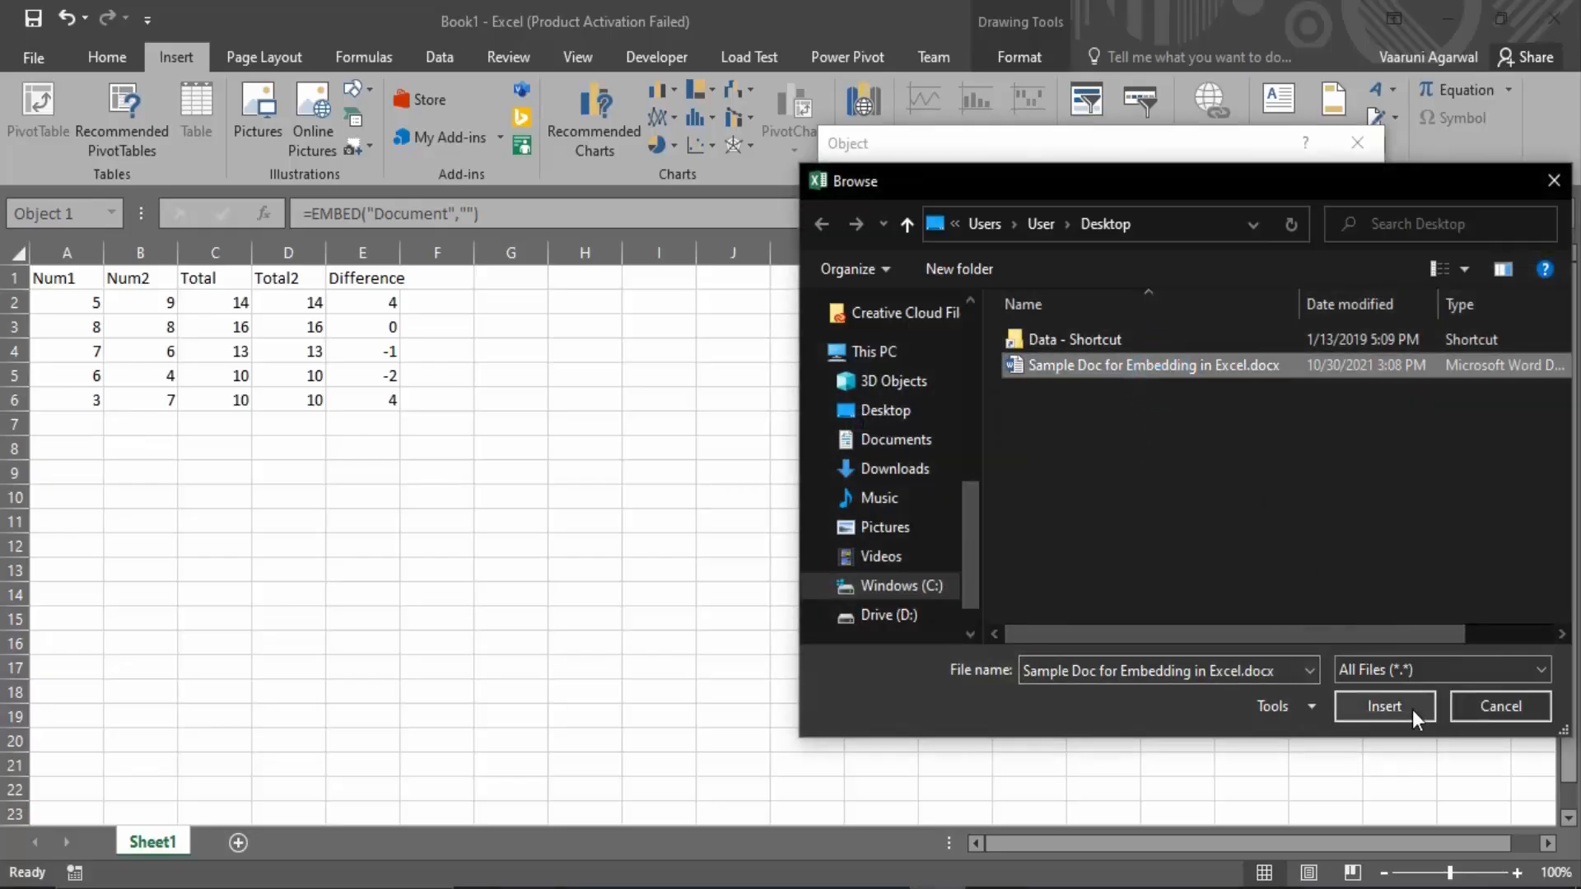
pyautogui.click(1384, 707)
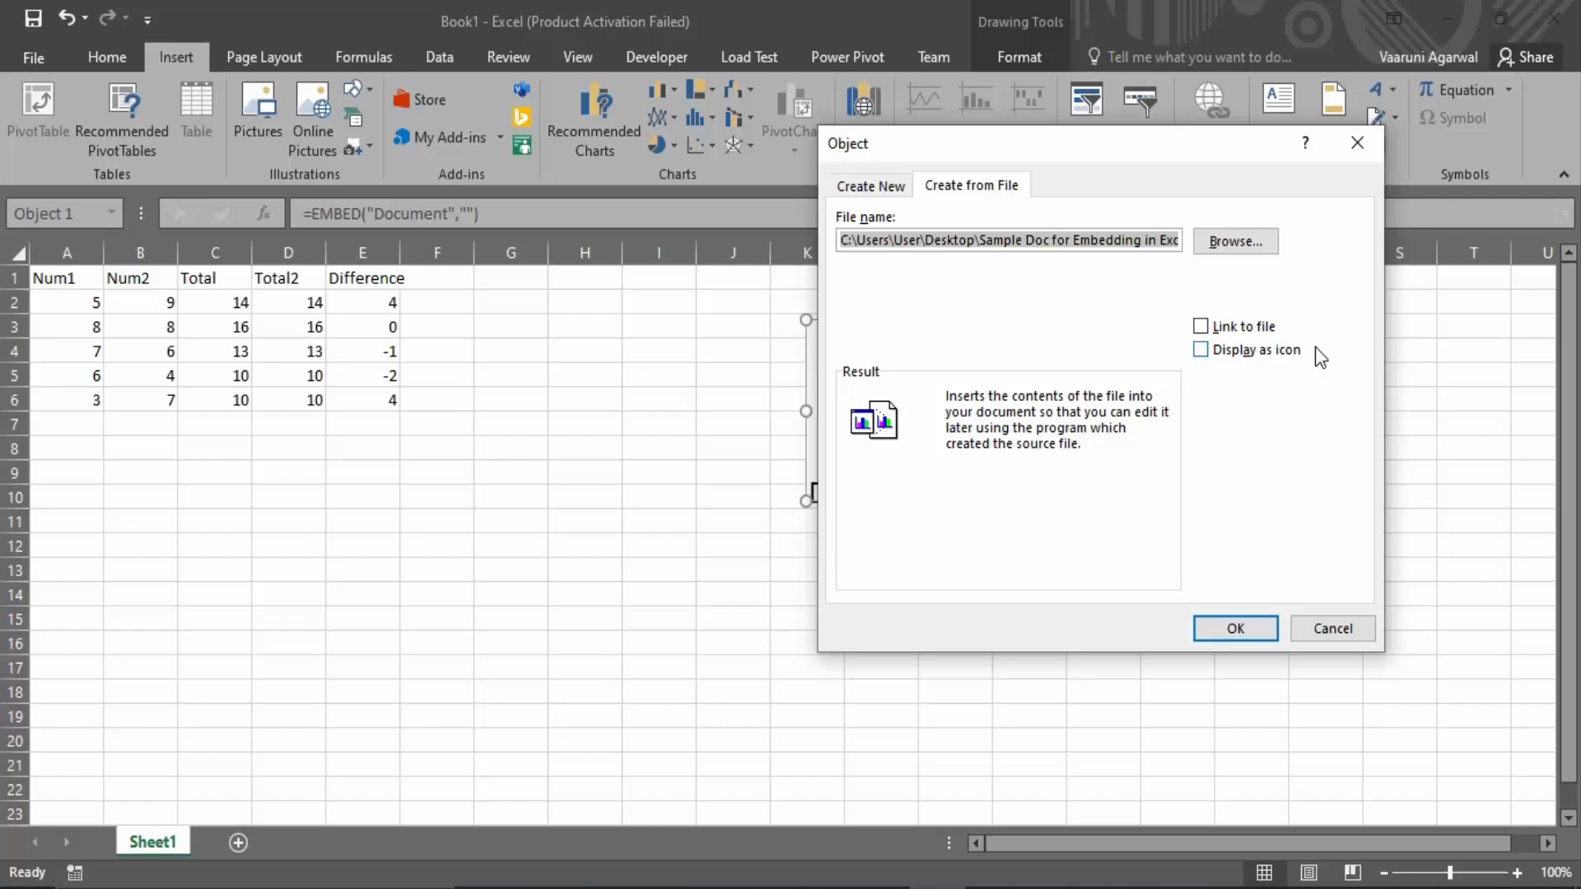
pyautogui.click(1233, 628)
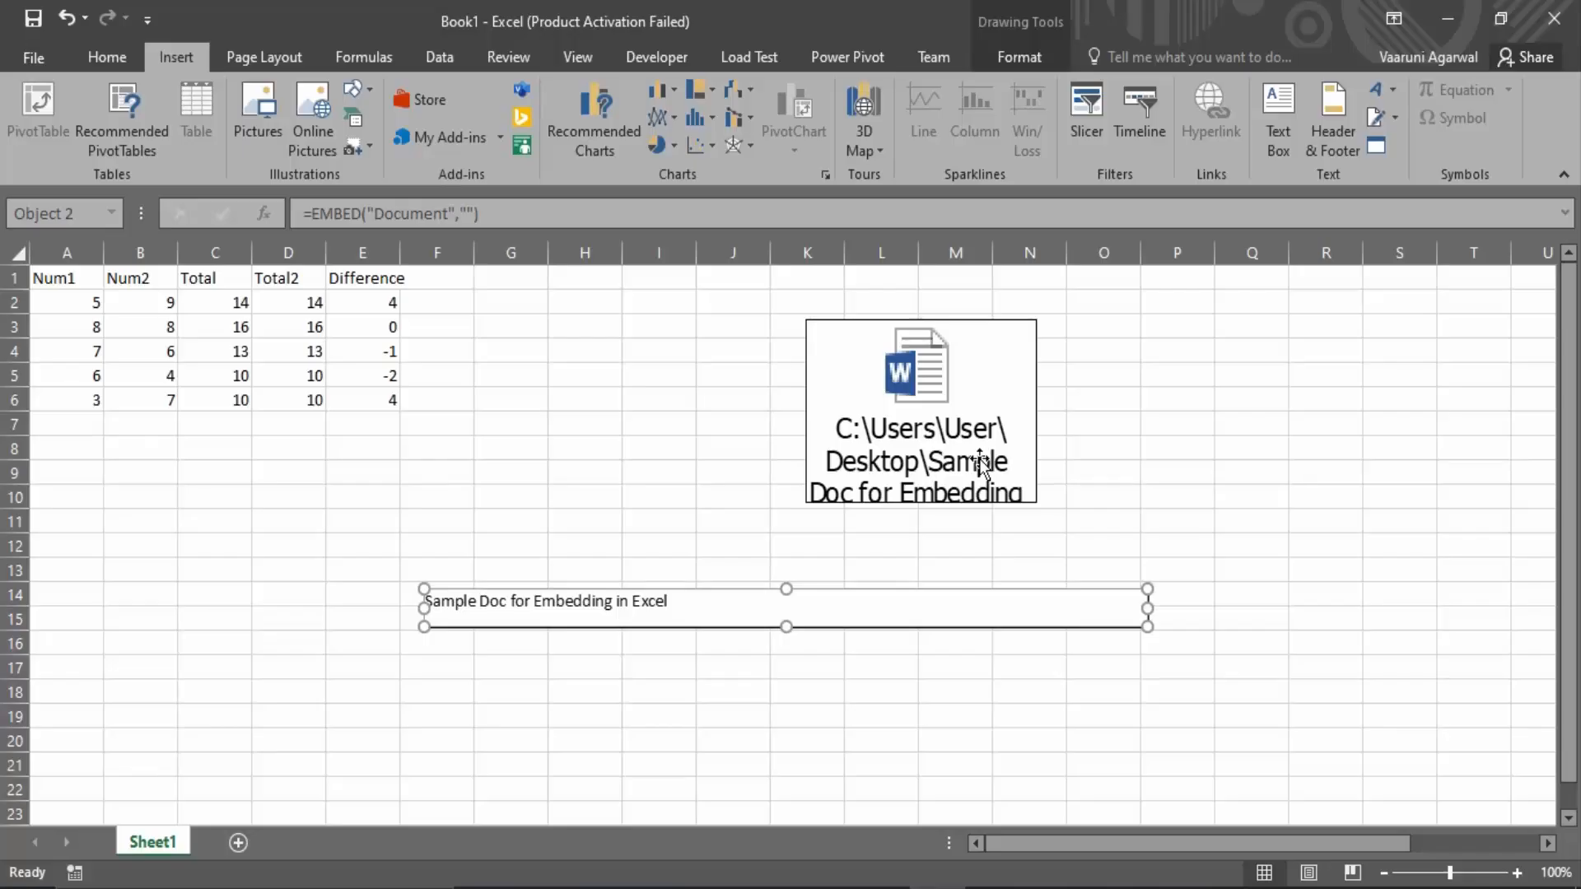
pyautogui.moveTo(765, 669)
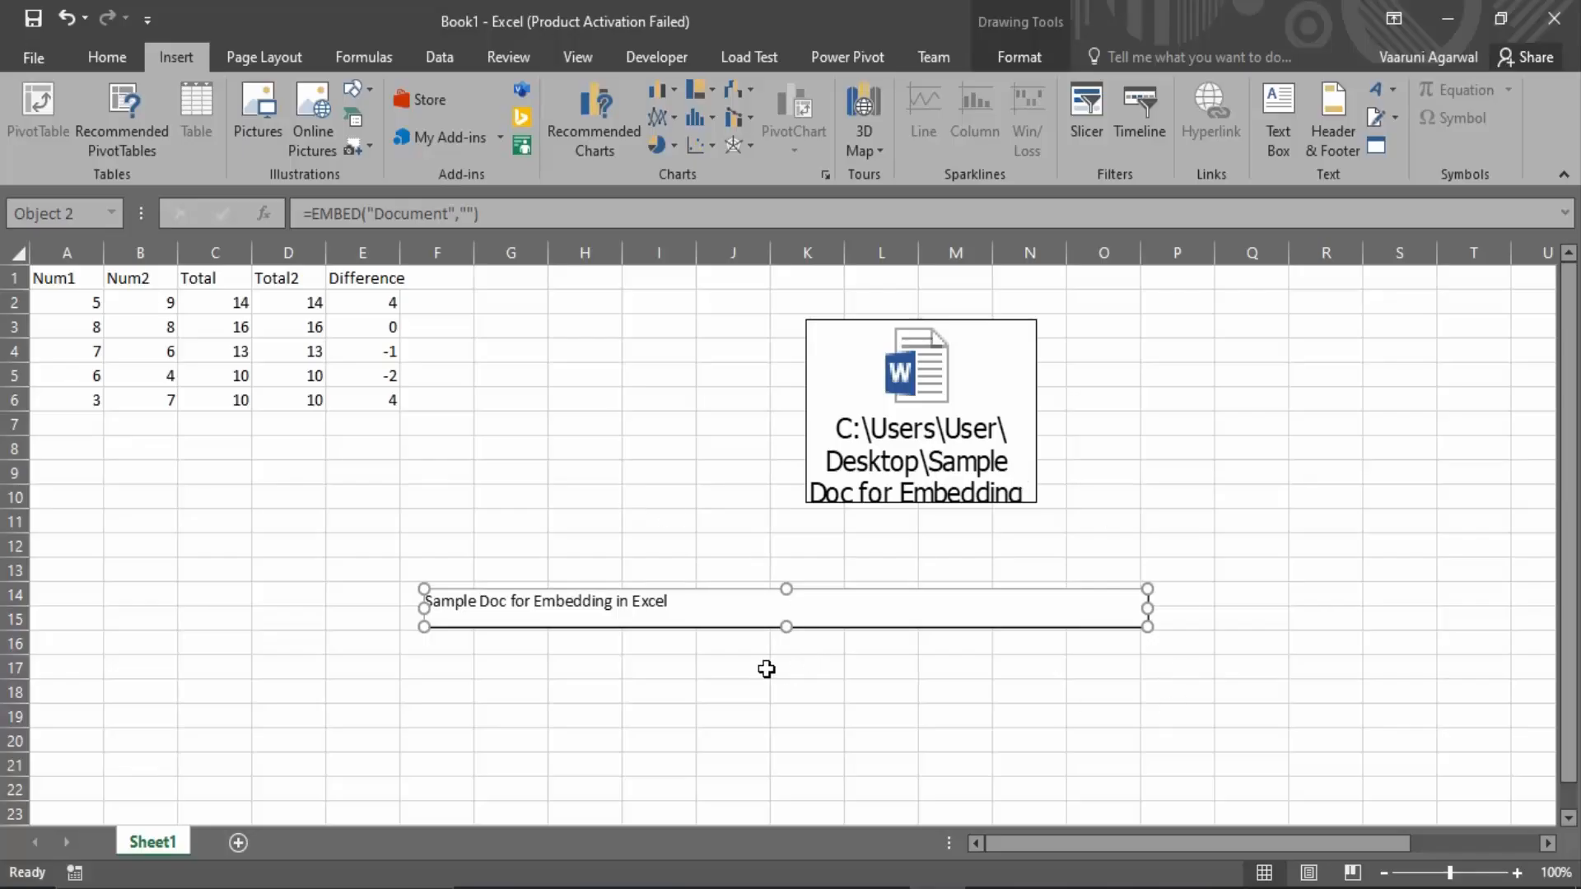
pyautogui.moveTo(772, 643)
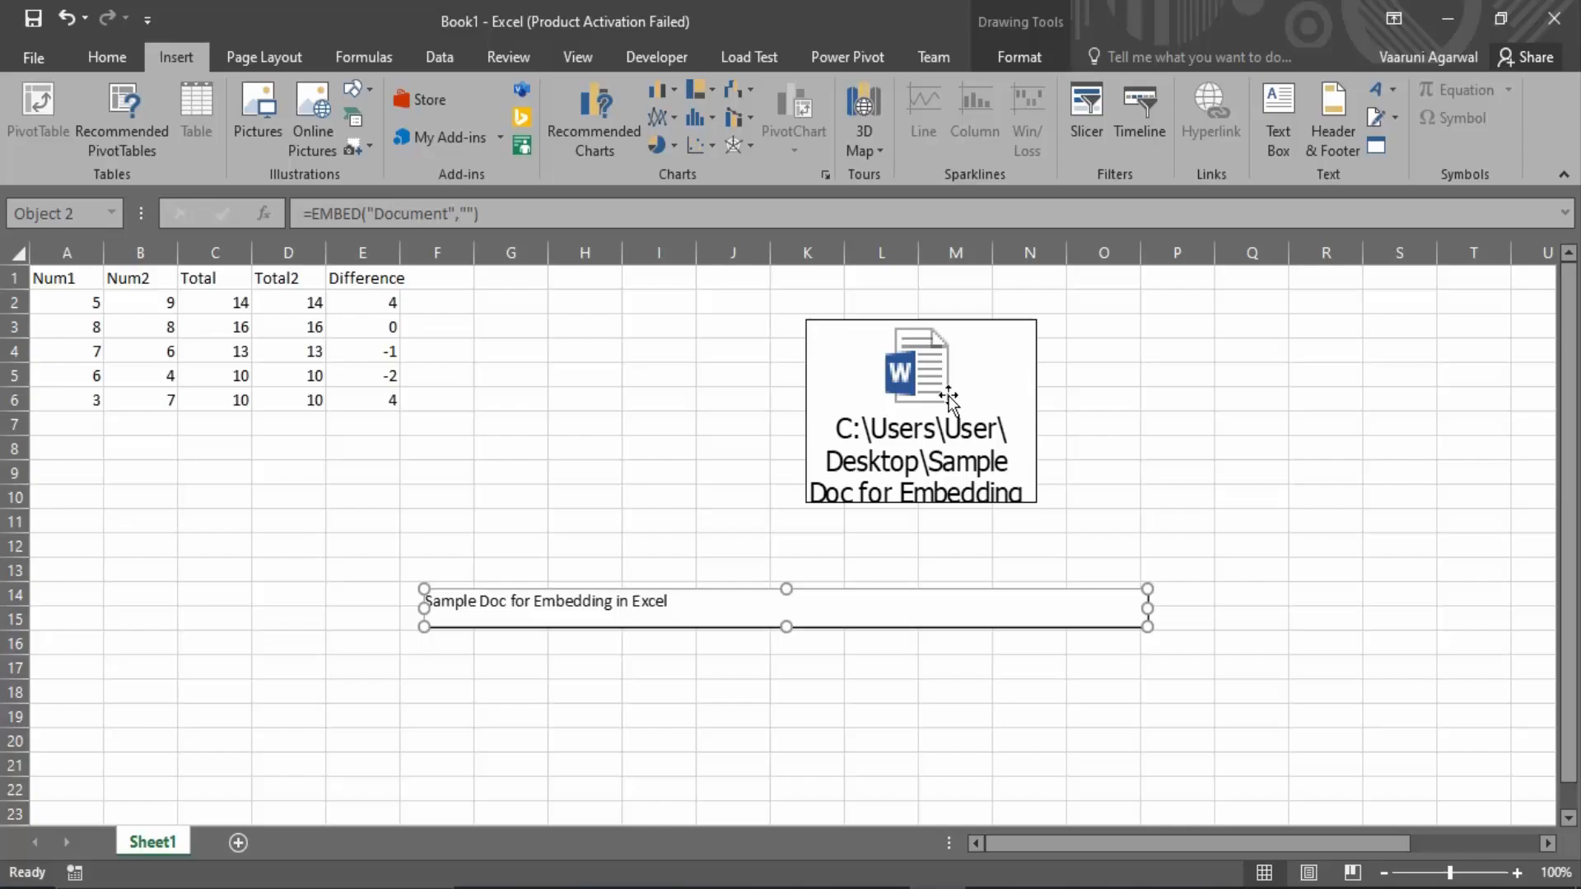
pyautogui.moveTo(818, 555)
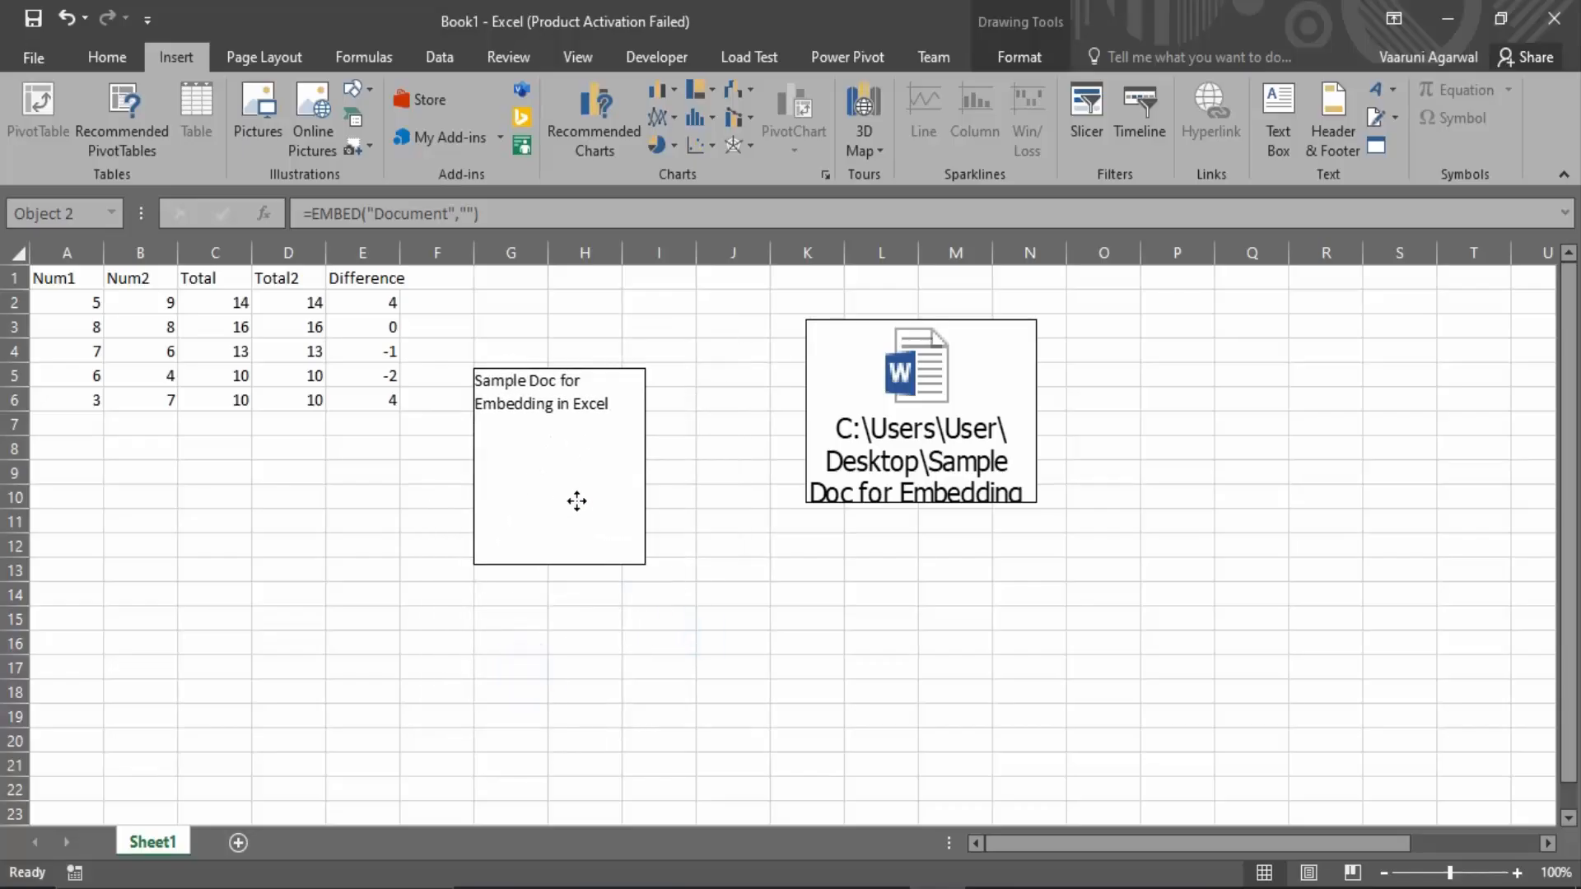
# - Leave the resized content embed as a tall narrow box over columns G–I beside the icon
pyautogui.click(807, 689)
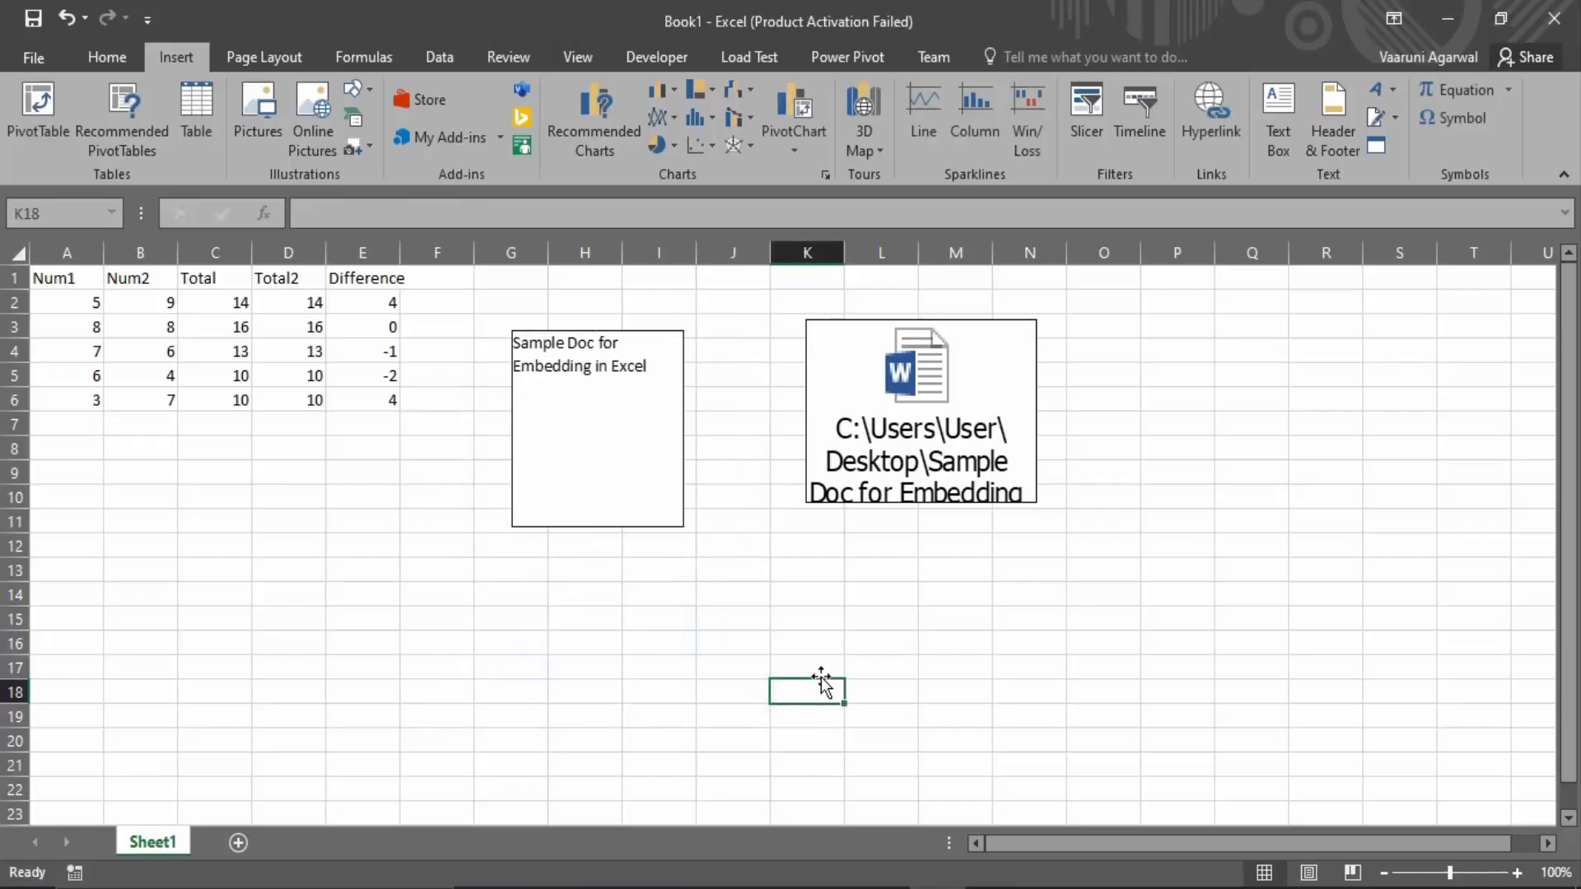